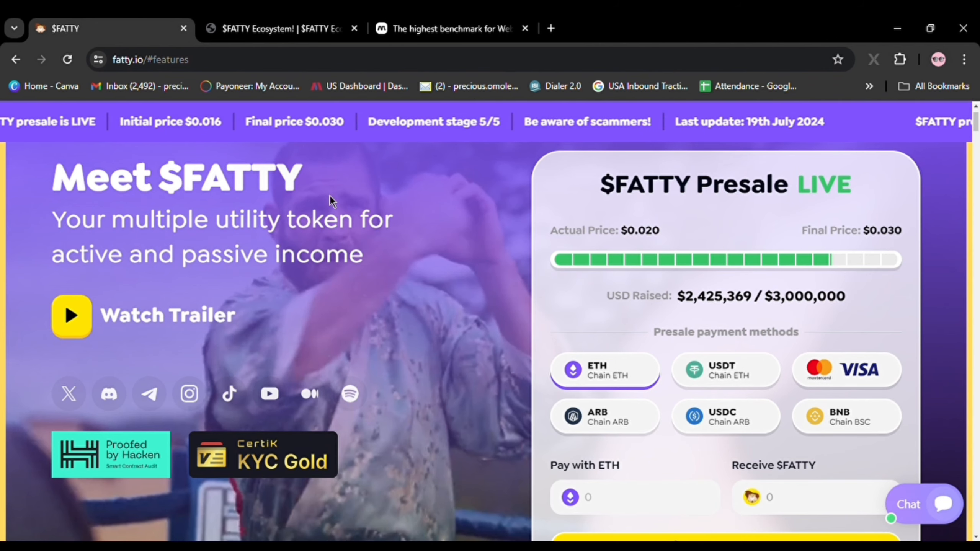
# Step: Scroll the Moon5 Labs projects page past SpaceCatch details to the $FATTY Ecosystem project
pyautogui.click(447, 28)
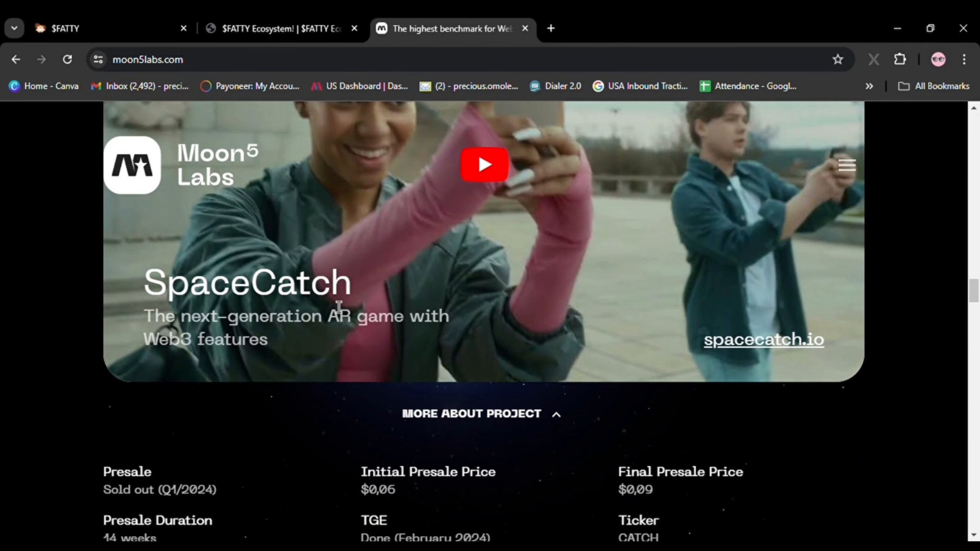
pyautogui.scroll(-3)
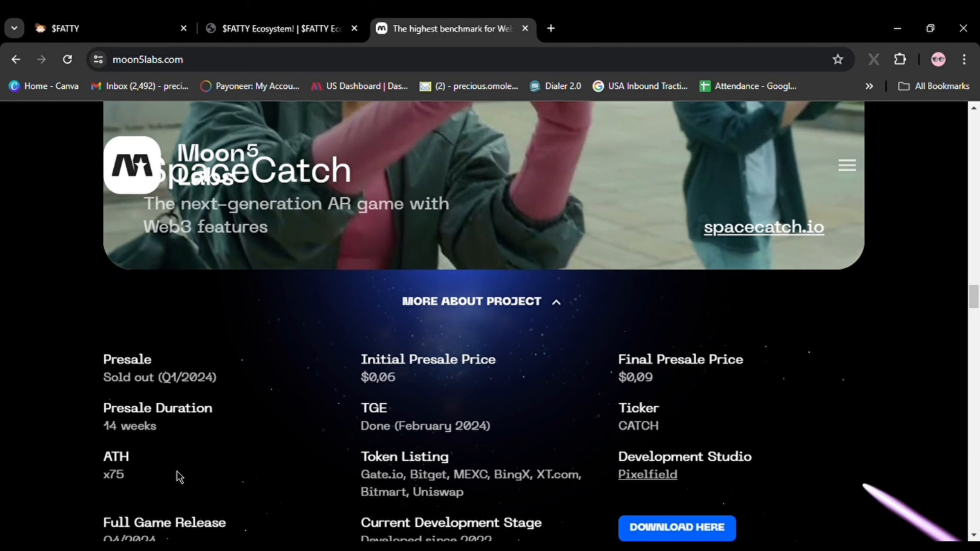
pyautogui.moveTo(409, 442)
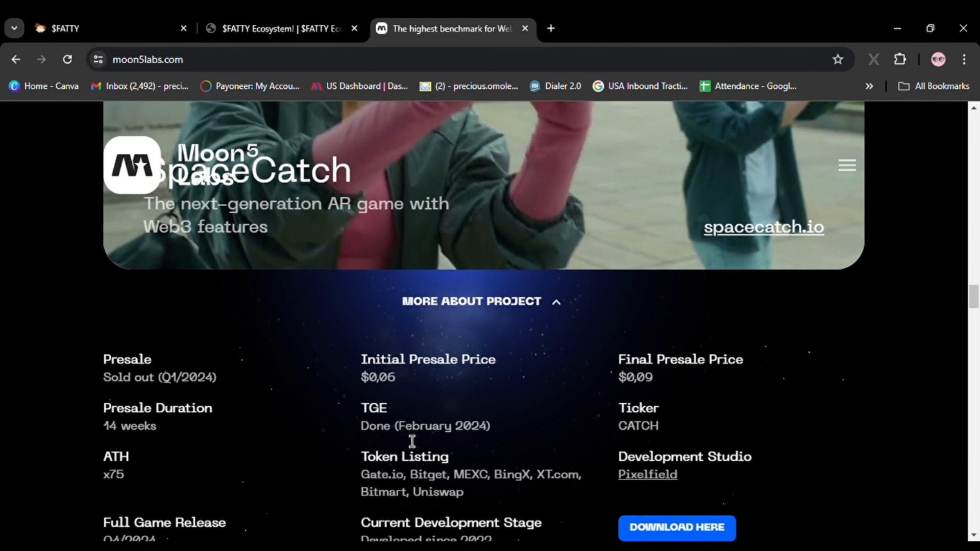
pyautogui.scroll(-3)
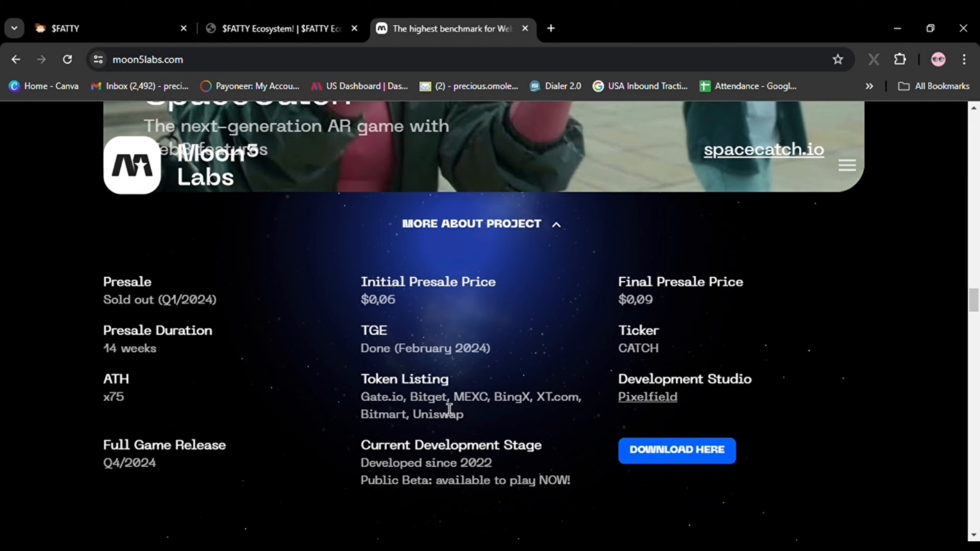
pyautogui.moveTo(326, 473)
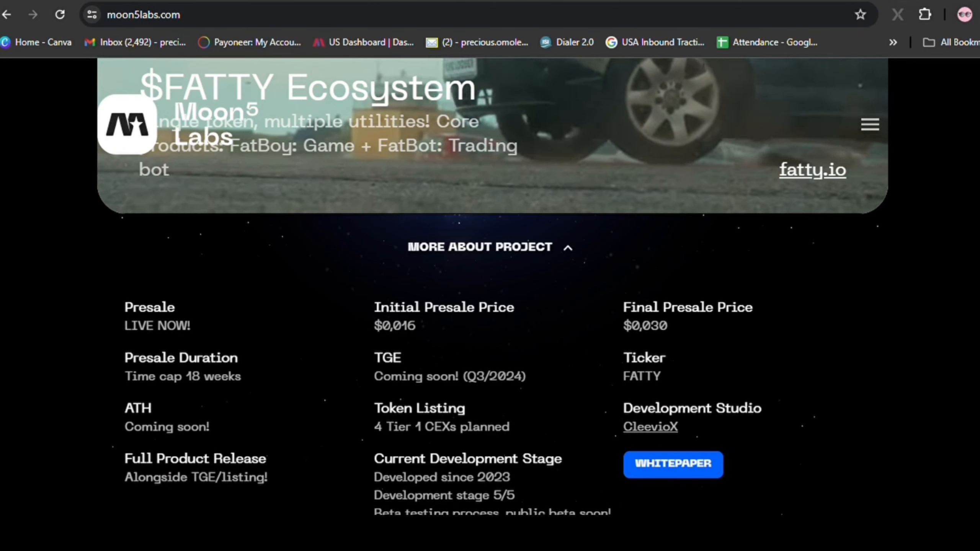
# Step: Return to the $FATTY presale page and jump to its Token features section
pyautogui.click(812, 170)
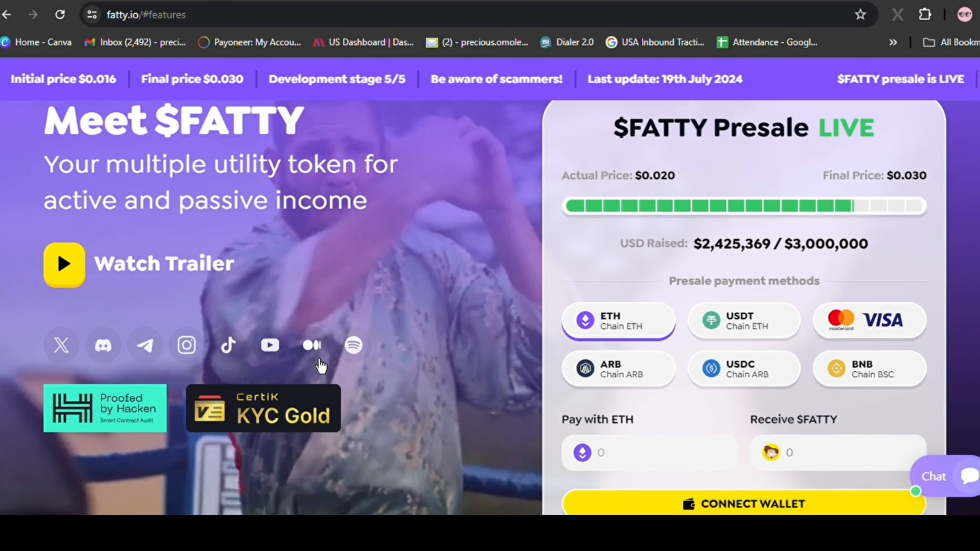
pyautogui.scroll(-3)
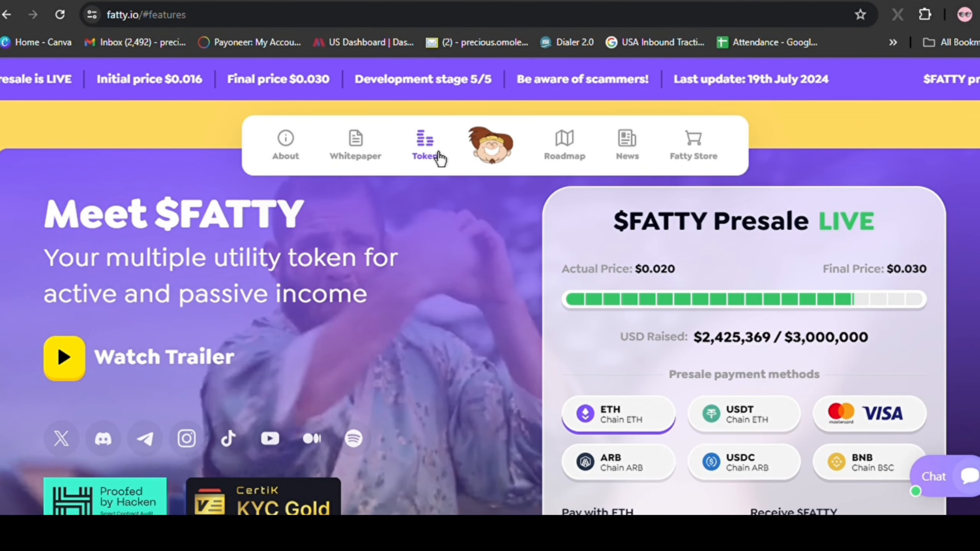
pyautogui.click(424, 147)
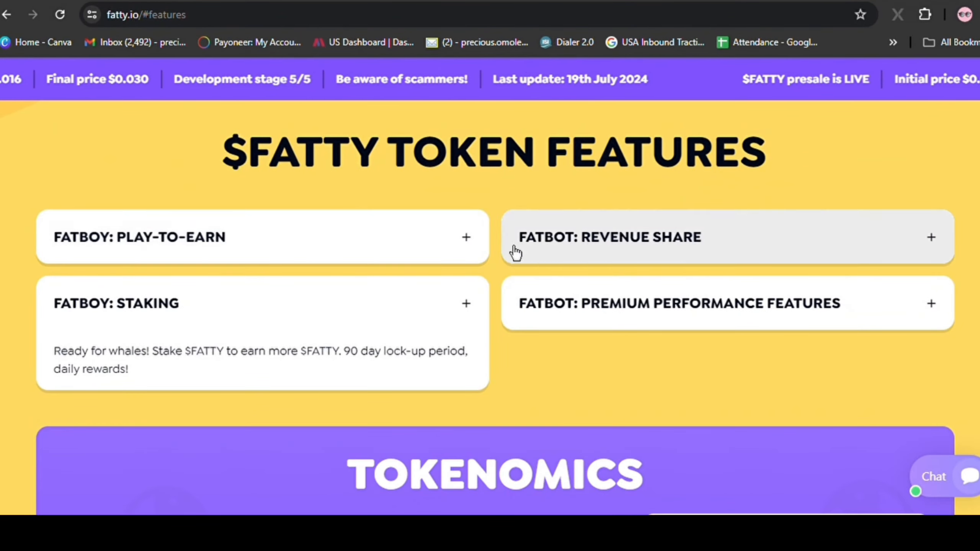
pyautogui.scroll(-3)
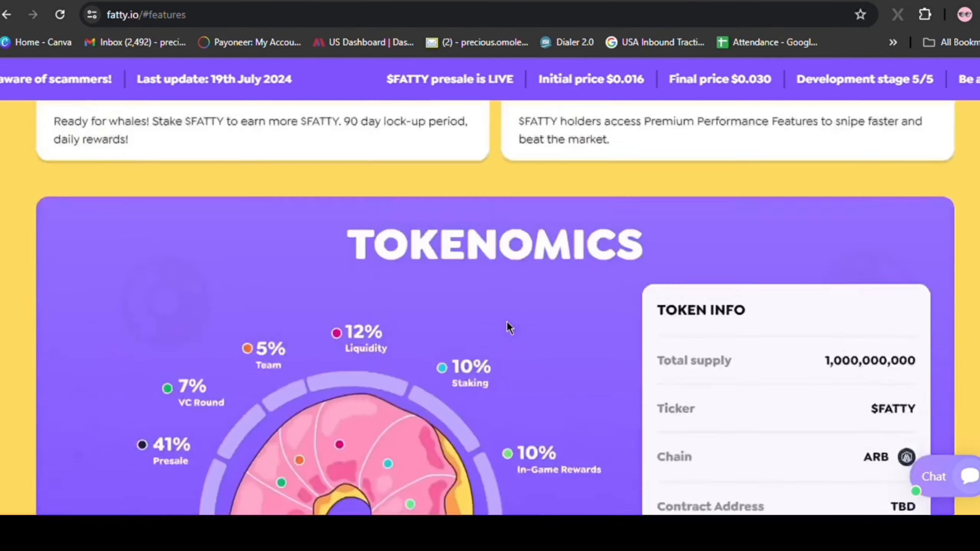
pyautogui.scroll(3)
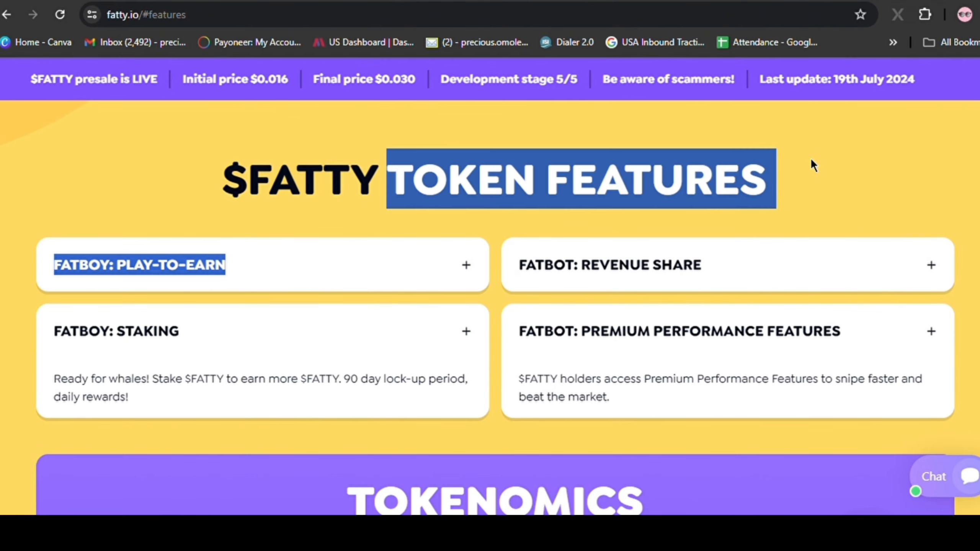
# Step: Scroll through the tokenomics and CleevioX development studio sections
pyautogui.scroll(-3)
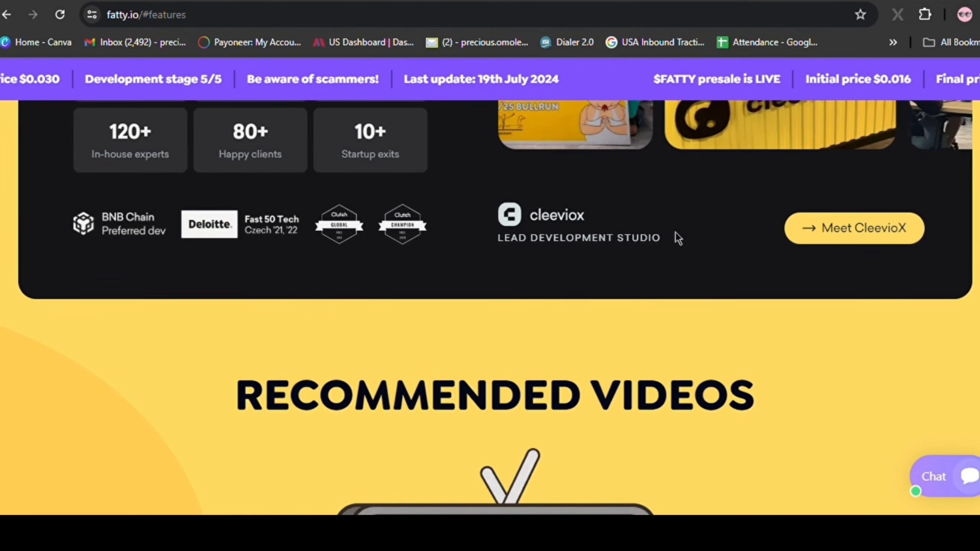
pyautogui.scroll(-3)
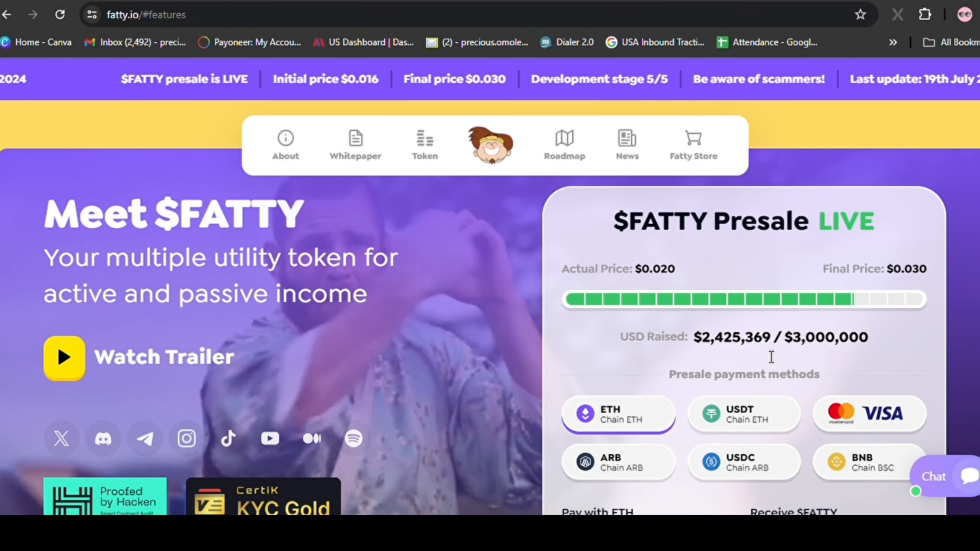
pyautogui.scroll(-3)
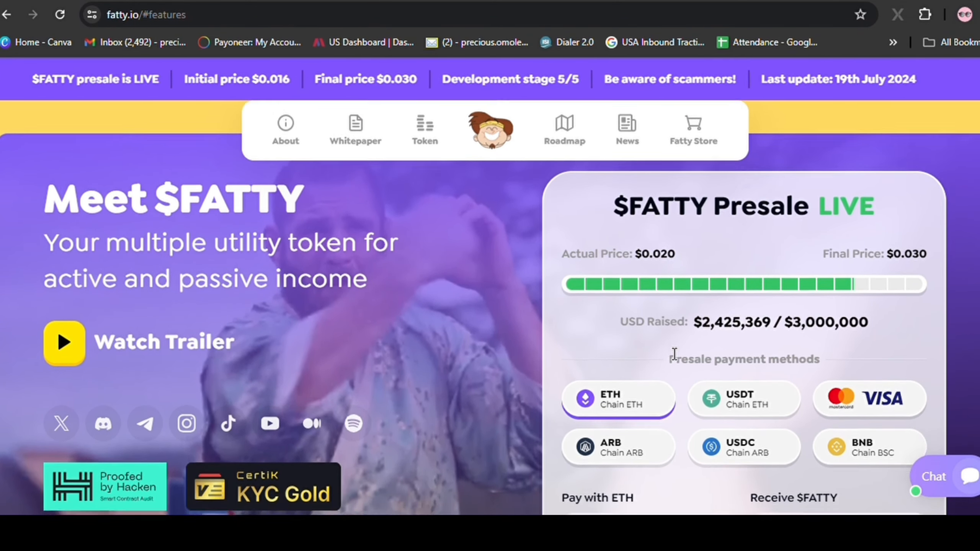
pyautogui.scroll(-3)
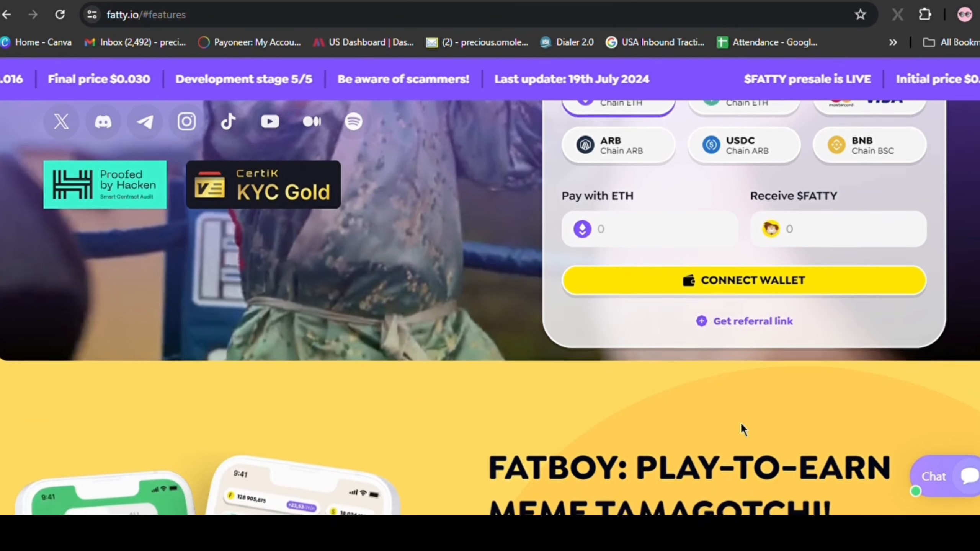
pyautogui.scroll(-3)
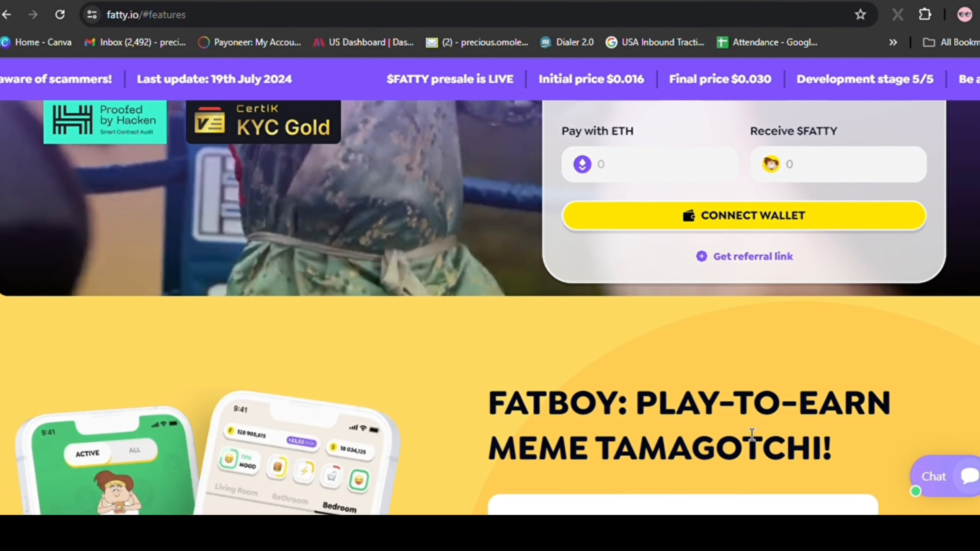
pyautogui.scroll(-3)
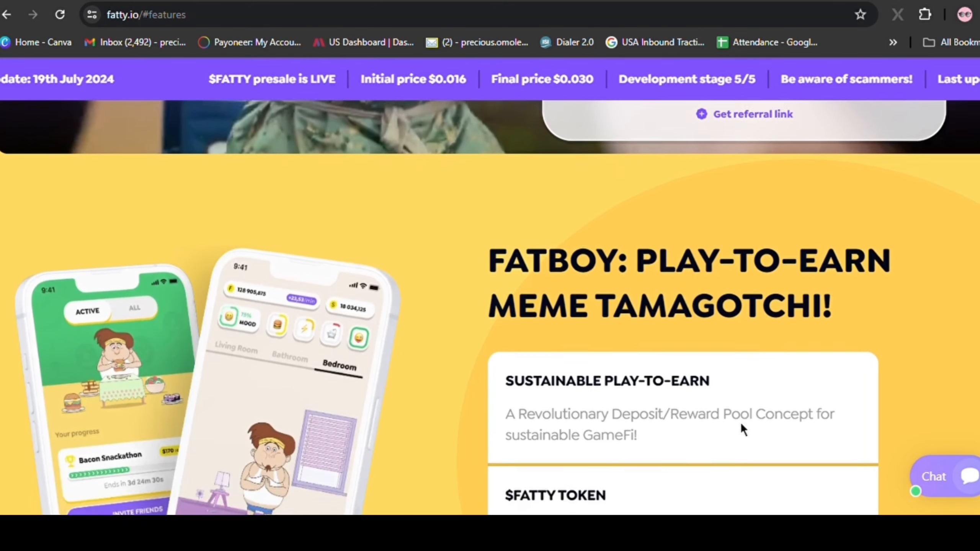
pyautogui.scroll(-3)
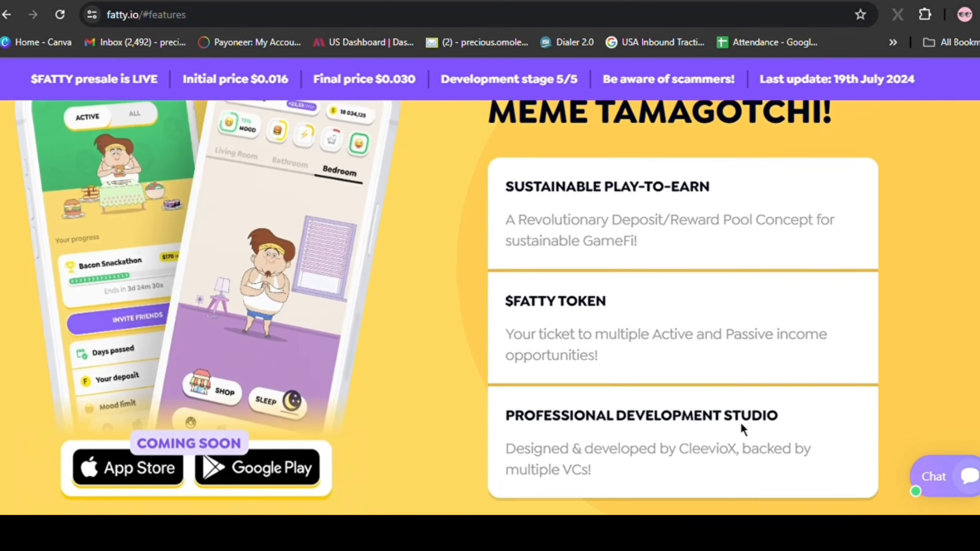
pyautogui.scroll(-3)
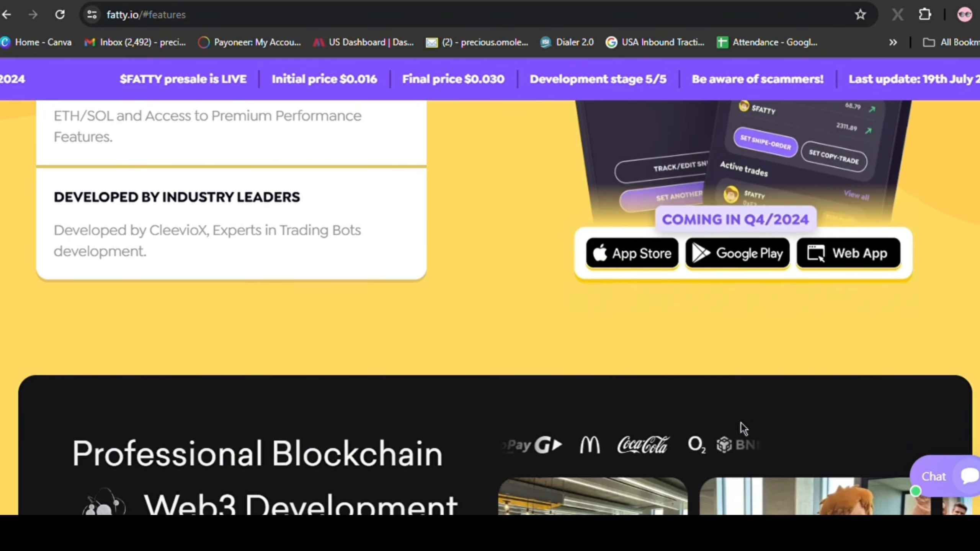
pyautogui.scroll(-3)
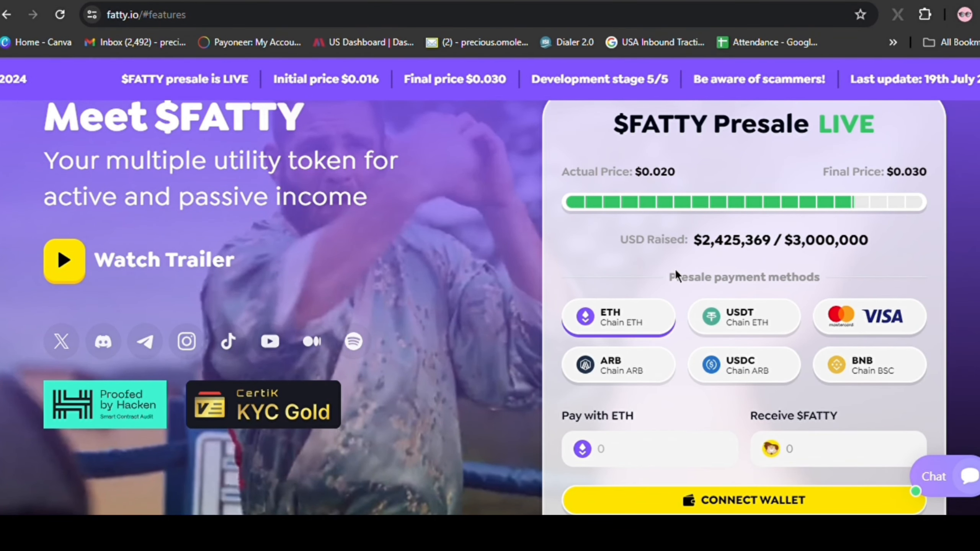
# Step: Scroll through Gameplay Overview, FatBot, Token Features and Tokenomics on the $FATTY site
pyautogui.scroll(-3)
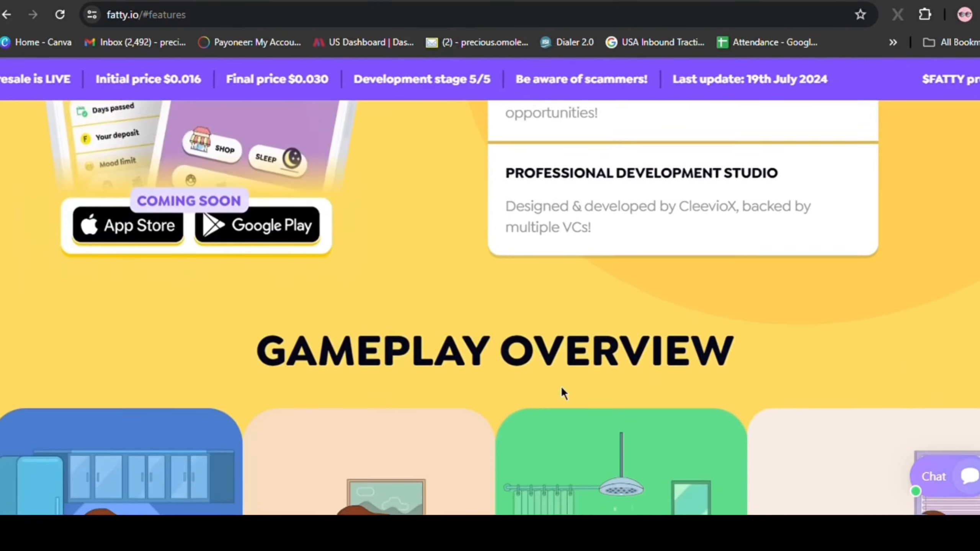
pyautogui.scroll(3)
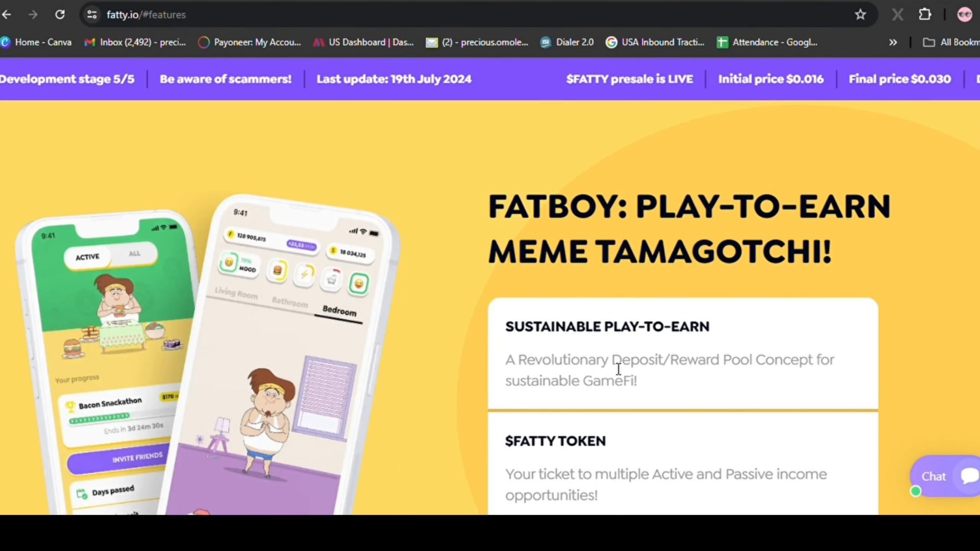
pyautogui.scroll(-3)
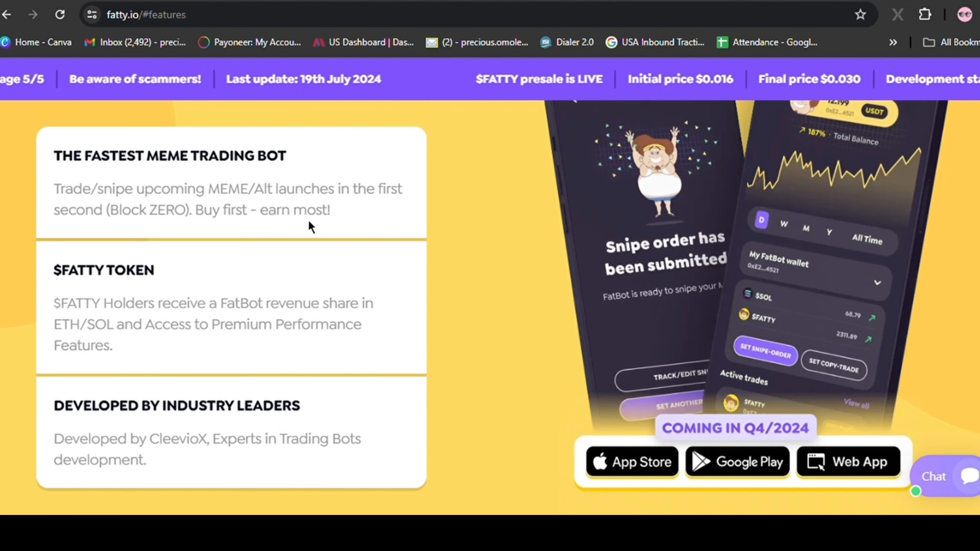
pyautogui.scroll(-3)
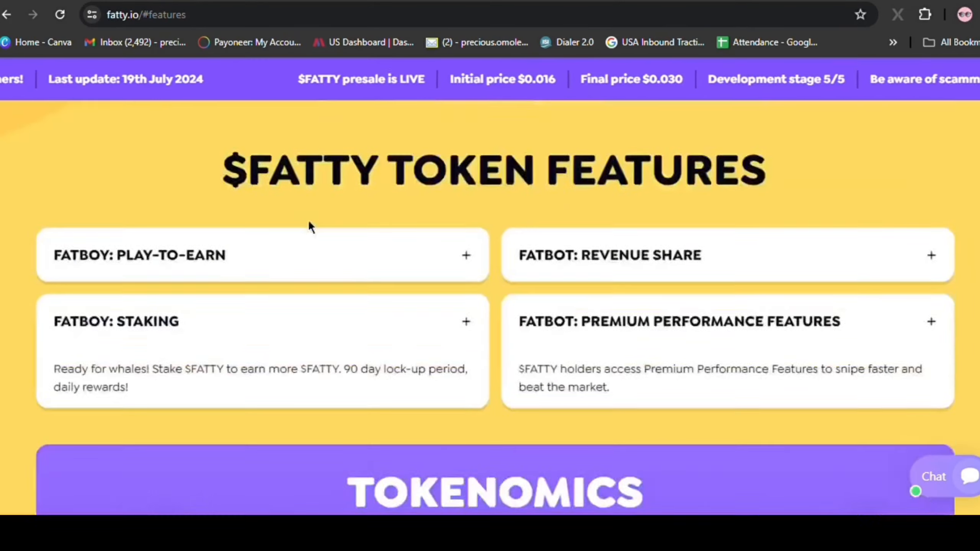
pyautogui.scroll(-3)
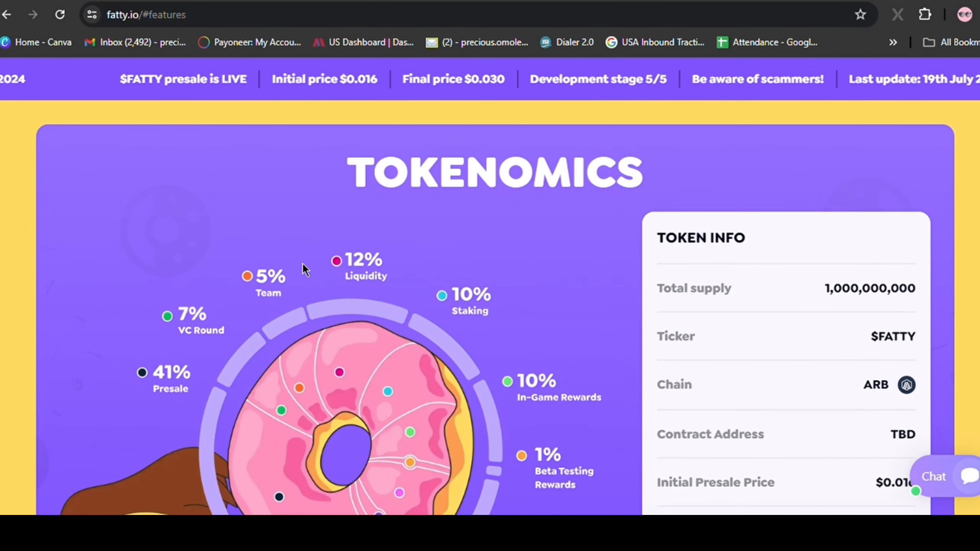
pyautogui.scroll(-3)
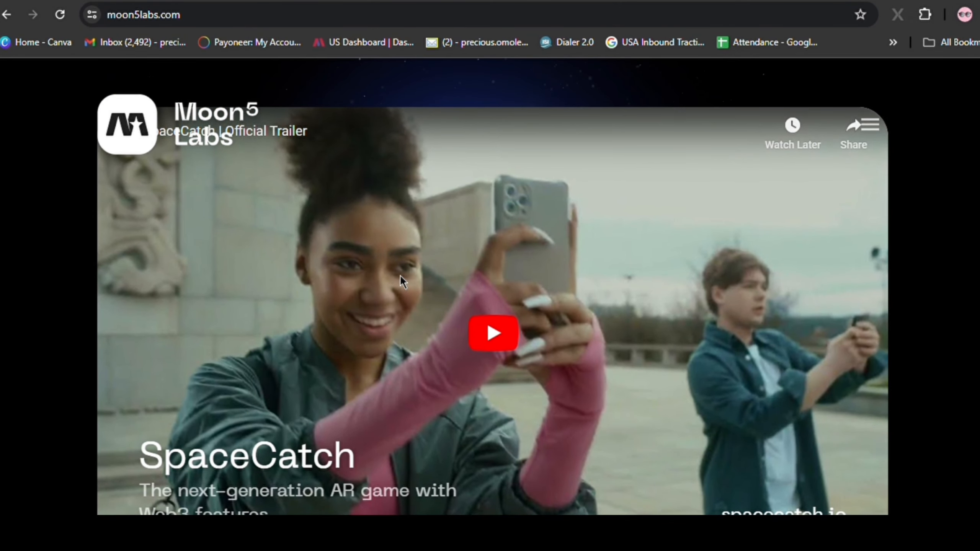
# Step: Scroll the SpaceCatch project page before returning to the $FATTY presale tab
pyautogui.scroll(-3)
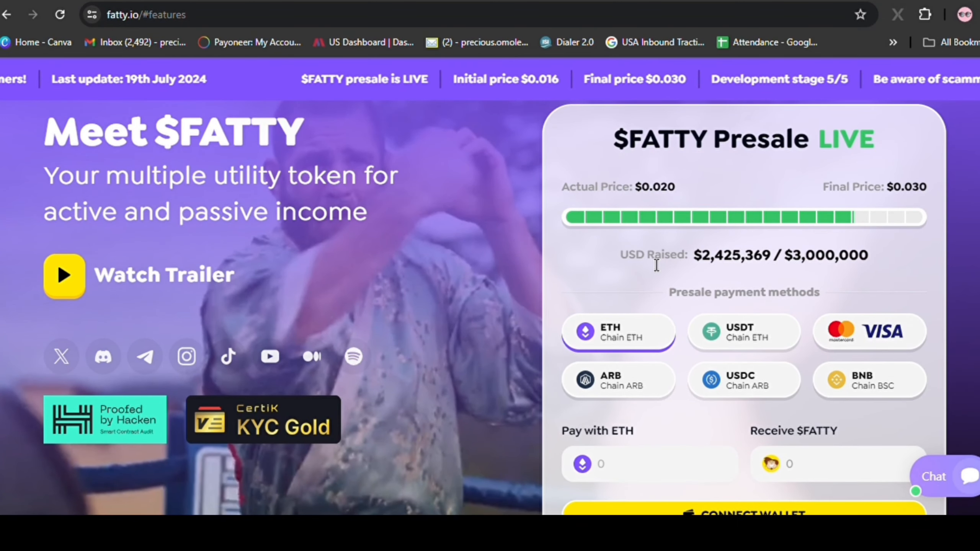
# Step: Scroll through the Eat, Exercise, Bathe, Sleep features and FatBot sections back to the presale widget
pyautogui.scroll(-3)
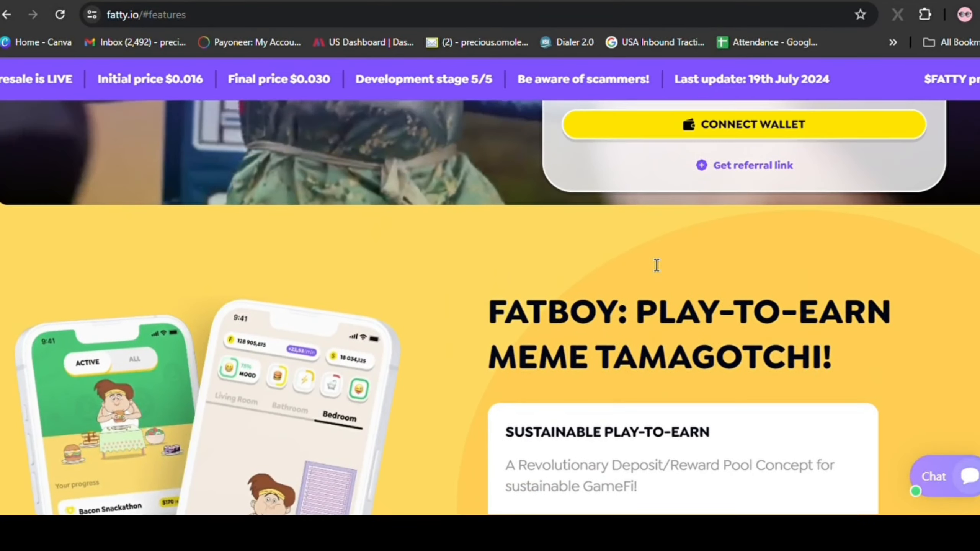
pyautogui.scroll(-3)
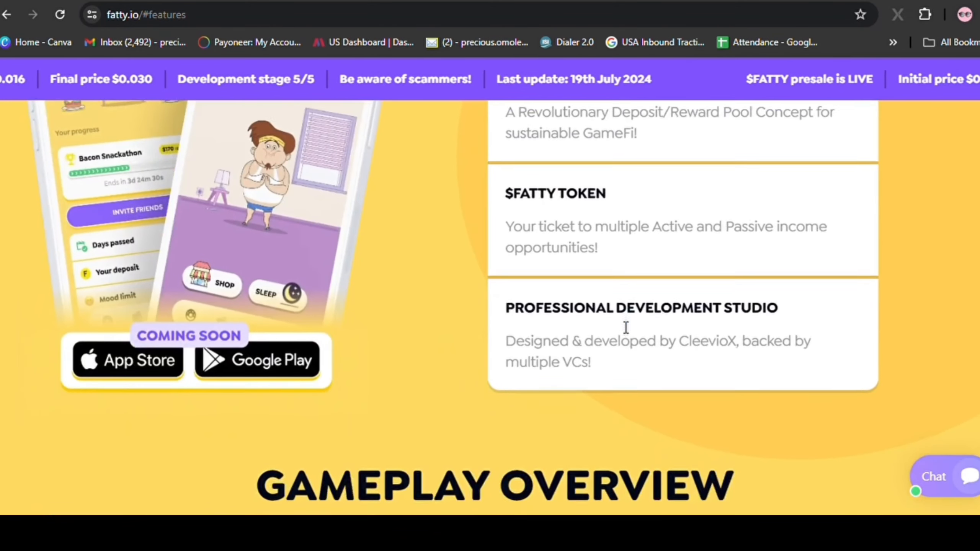
pyautogui.scroll(-3)
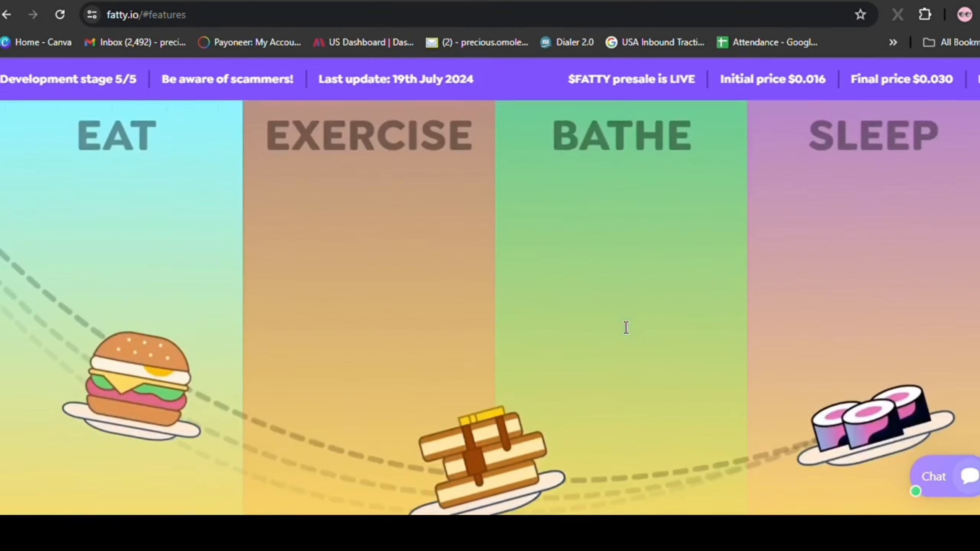
pyautogui.scroll(-3)
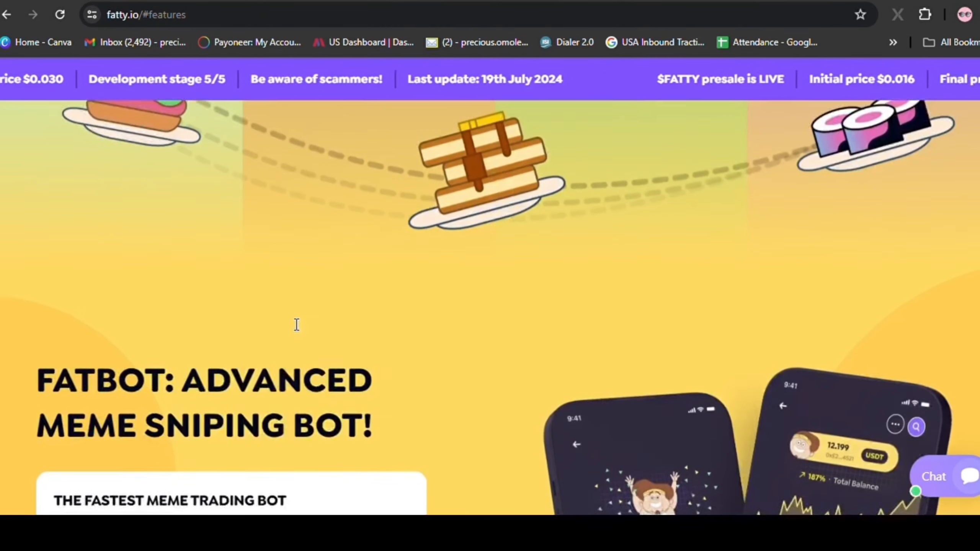
pyautogui.scroll(-3)
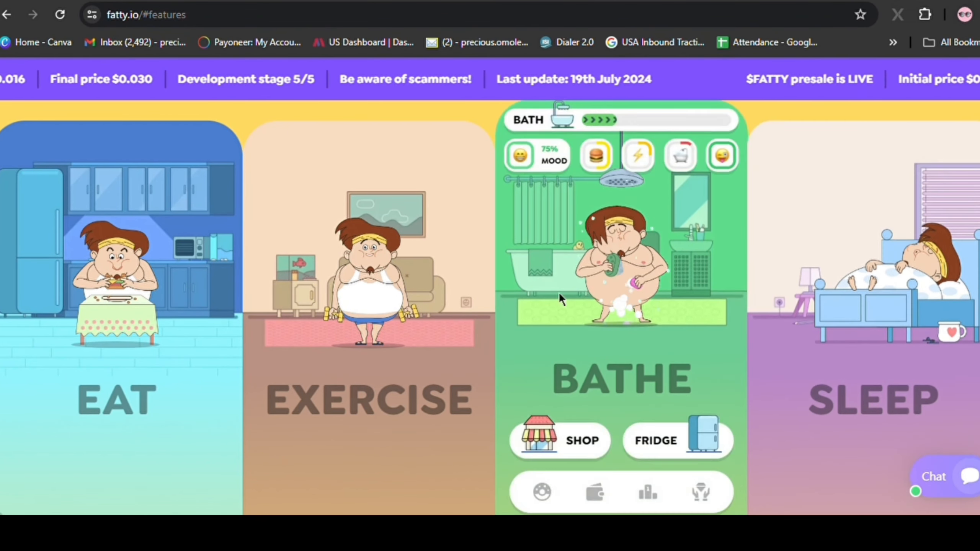
pyautogui.scroll(-3)
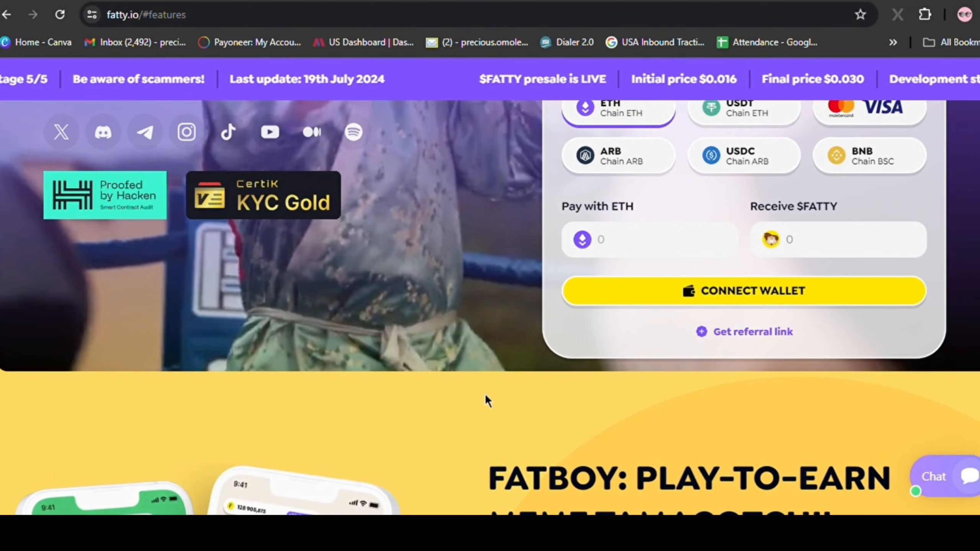
pyautogui.scroll(3)
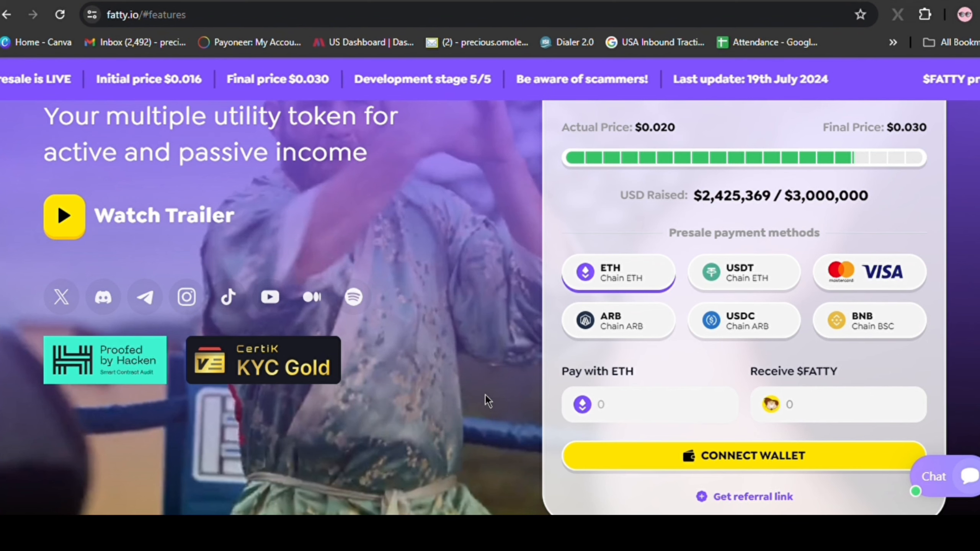
pyautogui.moveTo(285, 269)
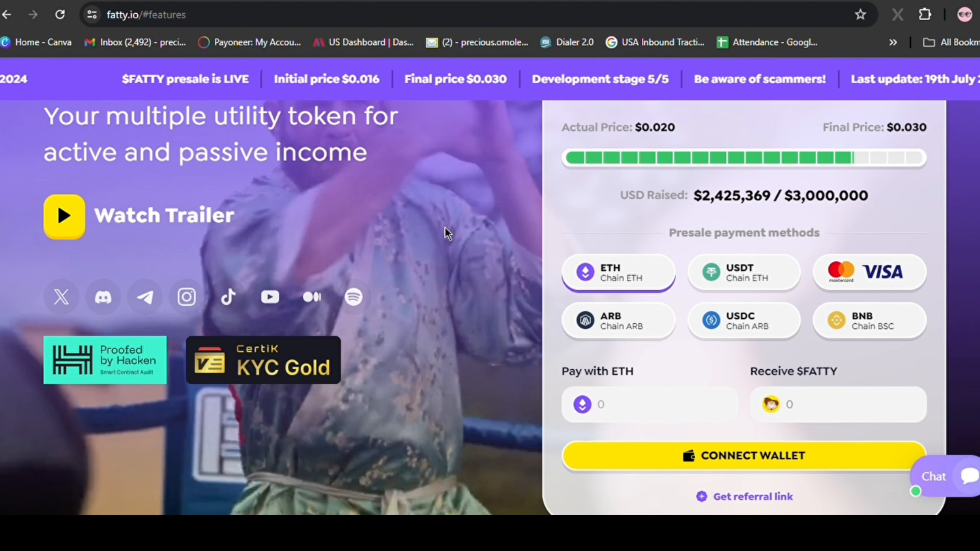
pyautogui.moveTo(466, 93)
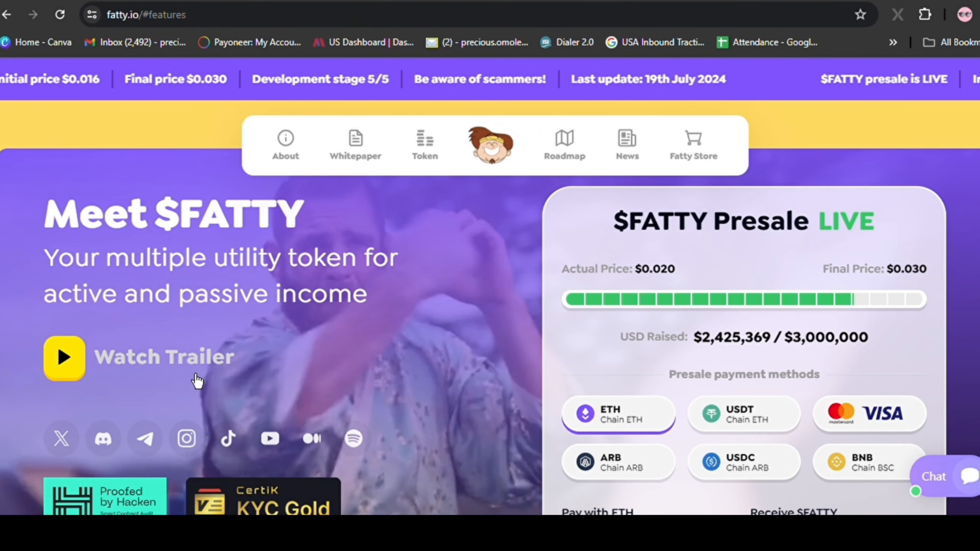
# Step: Open the GitBook whitepaper and scroll the $FATTY Ecosystem page's features and summary back to top
pyautogui.click(355, 146)
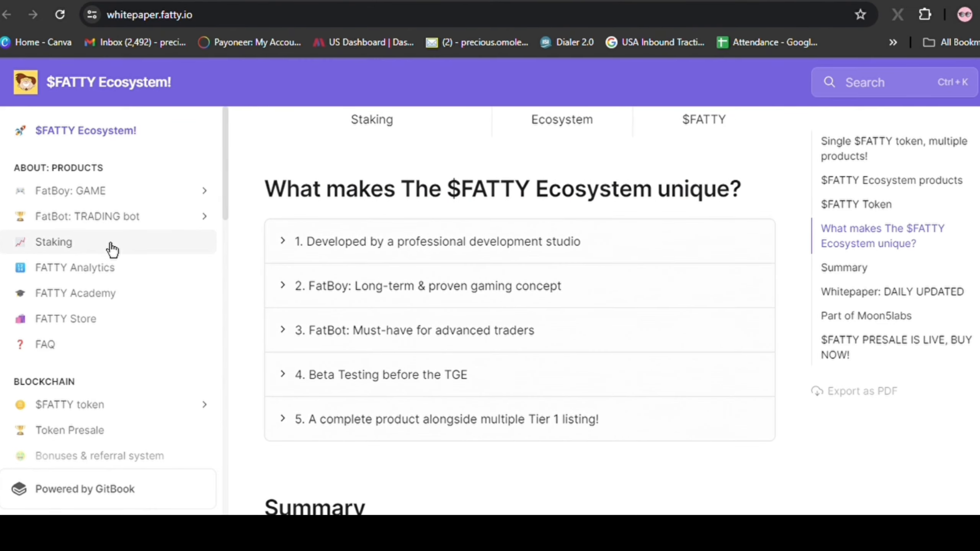
pyautogui.moveTo(391, 270)
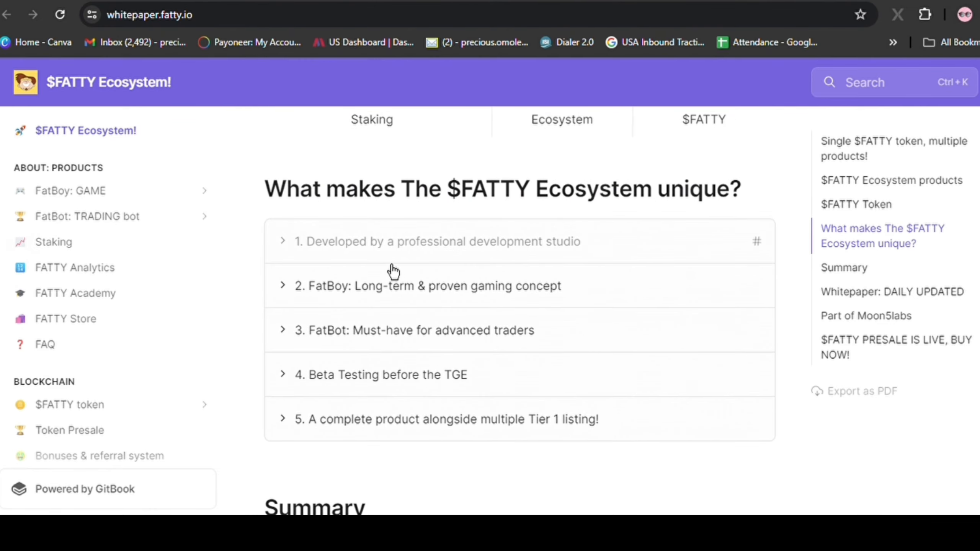
pyautogui.scroll(-3)
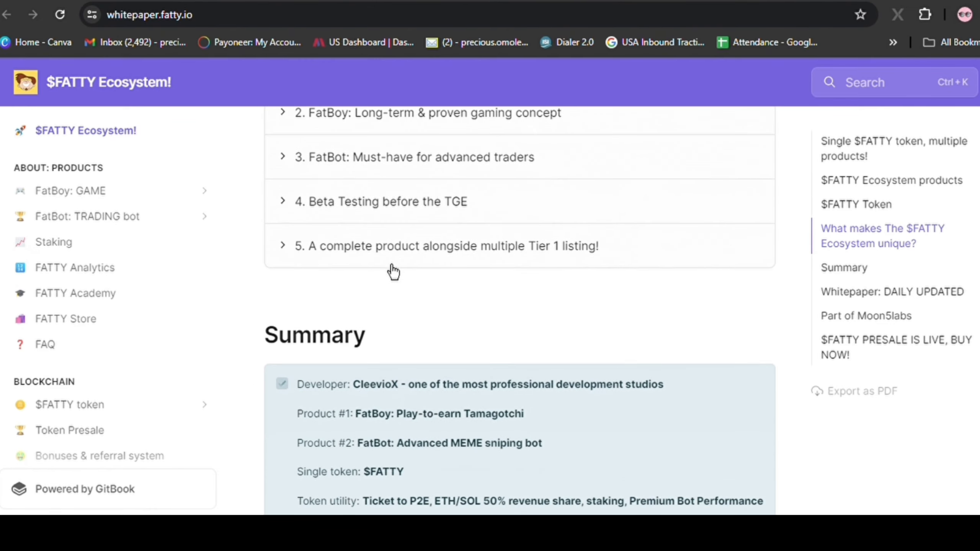
pyautogui.scroll(3)
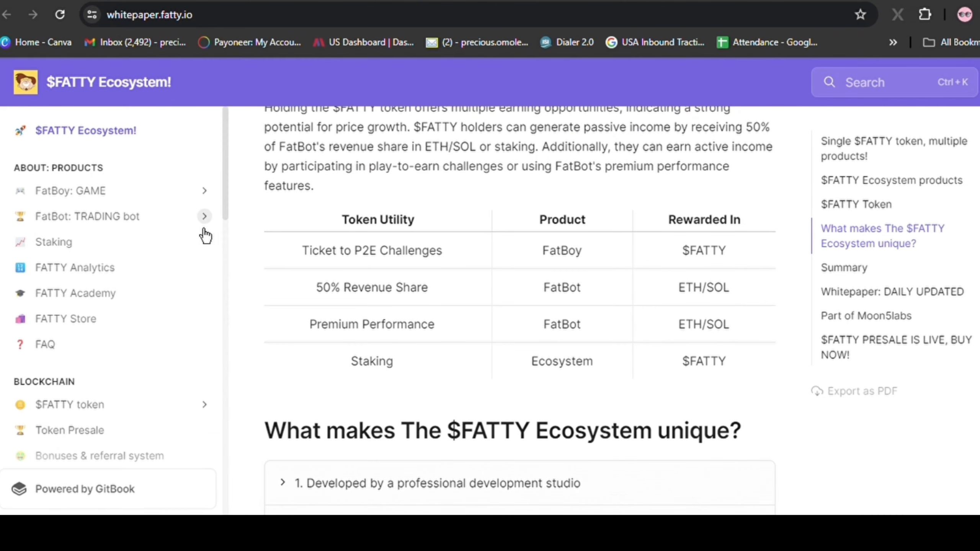
pyautogui.moveTo(421, 228)
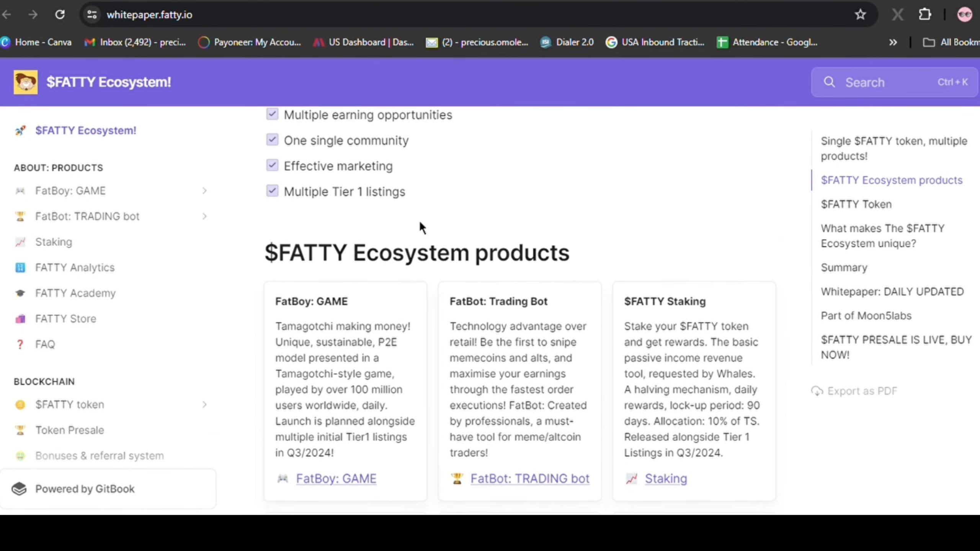
pyautogui.scroll(3)
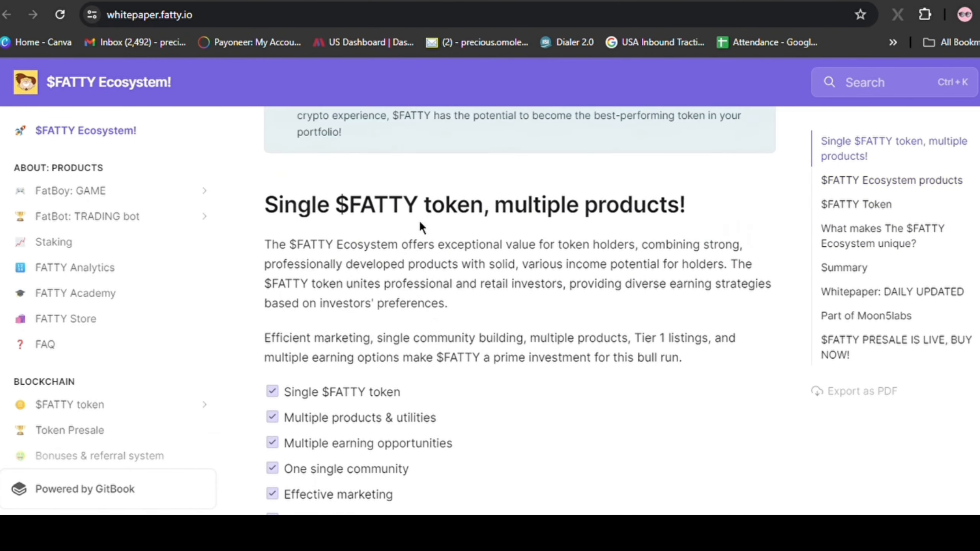
pyautogui.scroll(3)
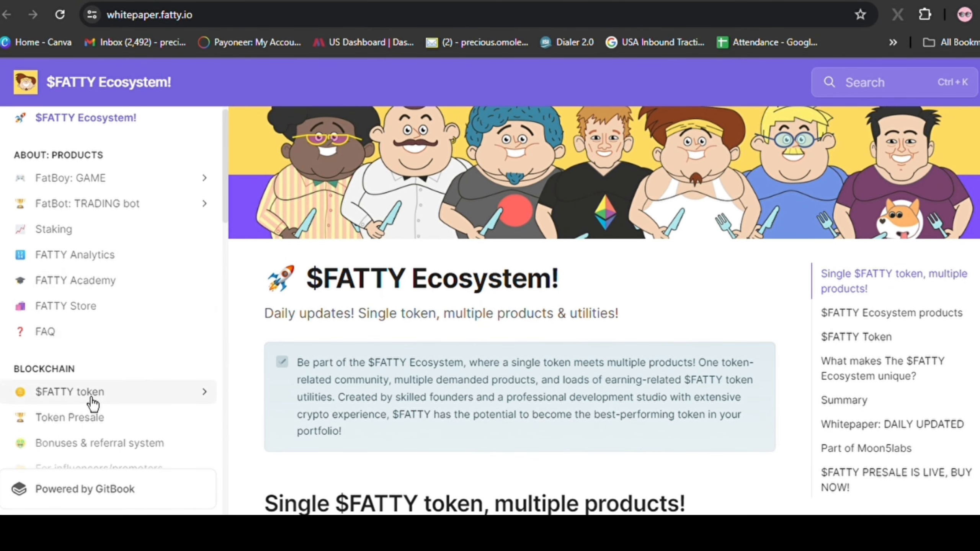
# Step: Open the $FATTY token chapter and read its play-to-earn and revenue share utilities
pyautogui.click(69, 391)
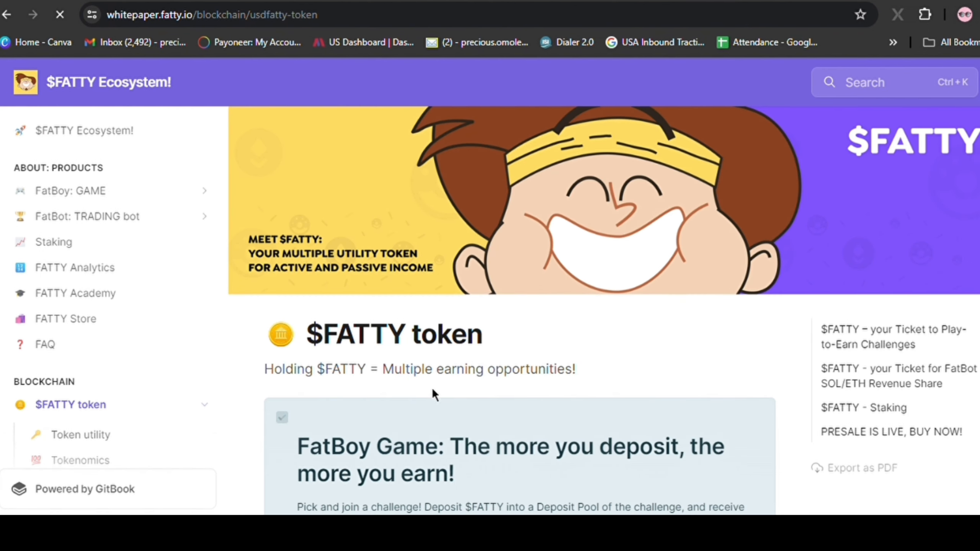
pyautogui.scroll(-3)
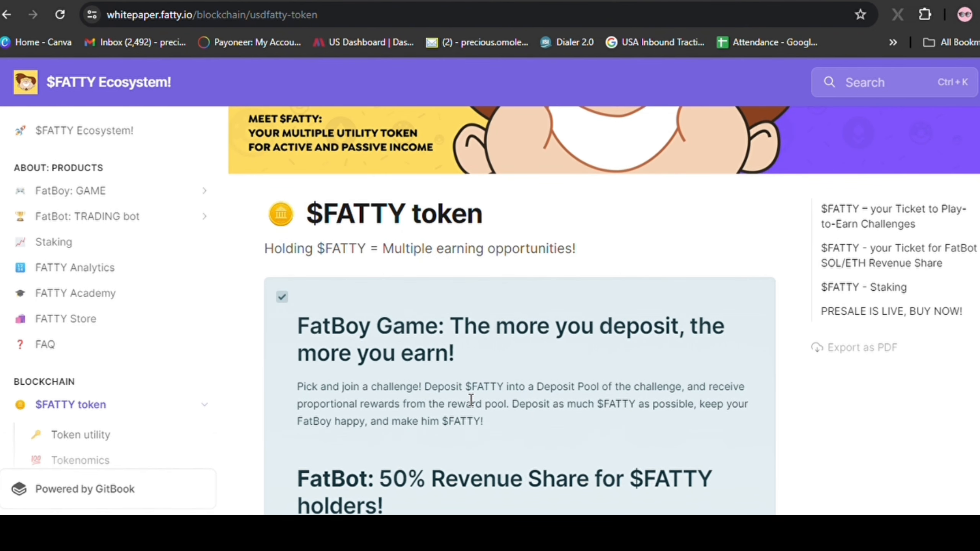
pyautogui.scroll(-3)
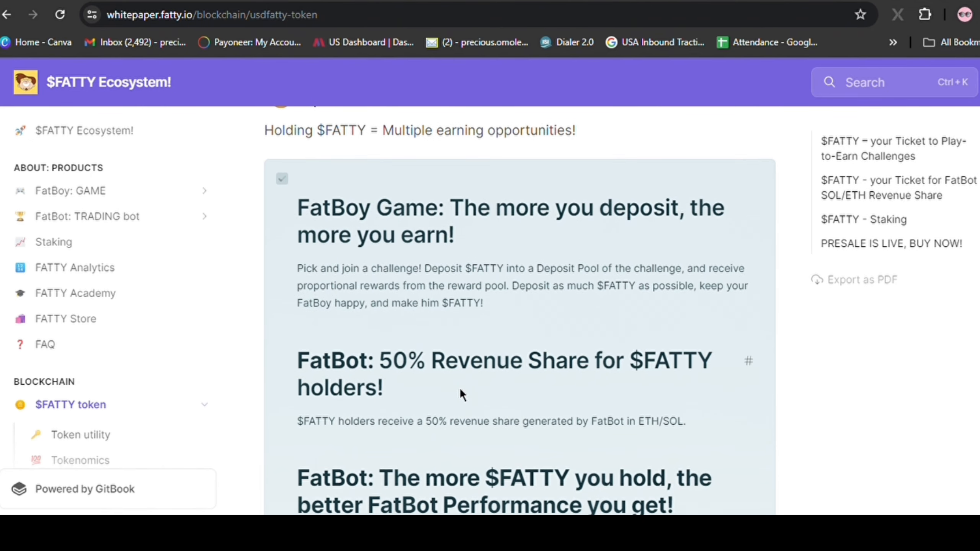
pyautogui.scroll(-3)
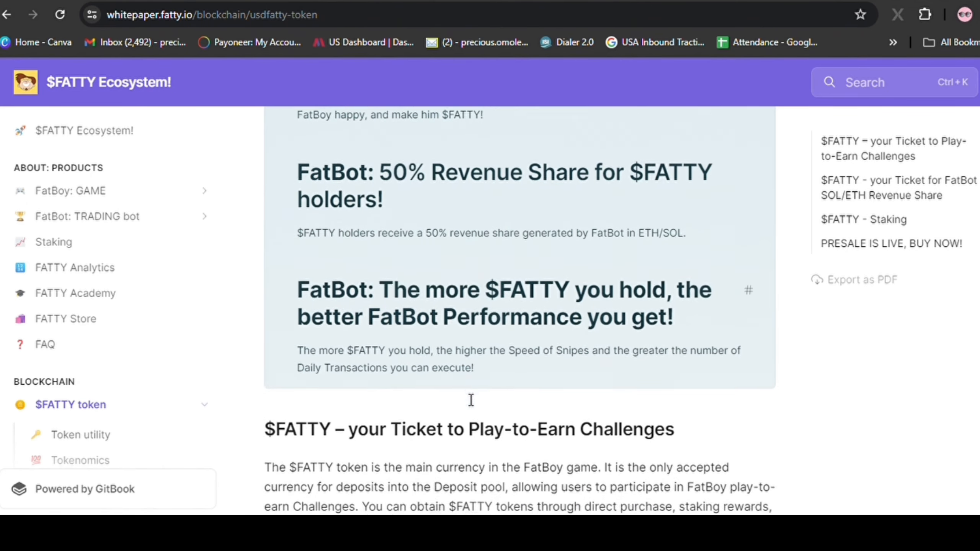
pyautogui.scroll(-3)
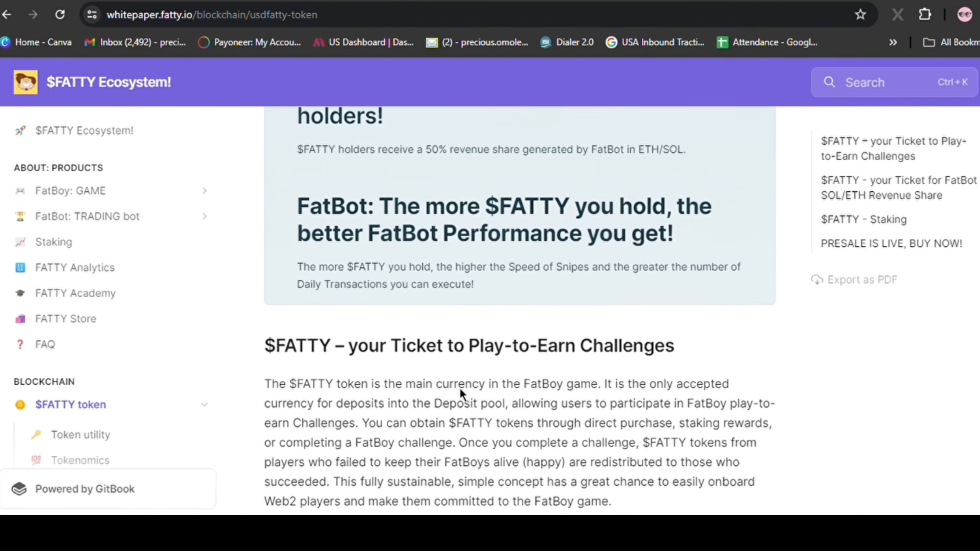
pyautogui.scroll(-3)
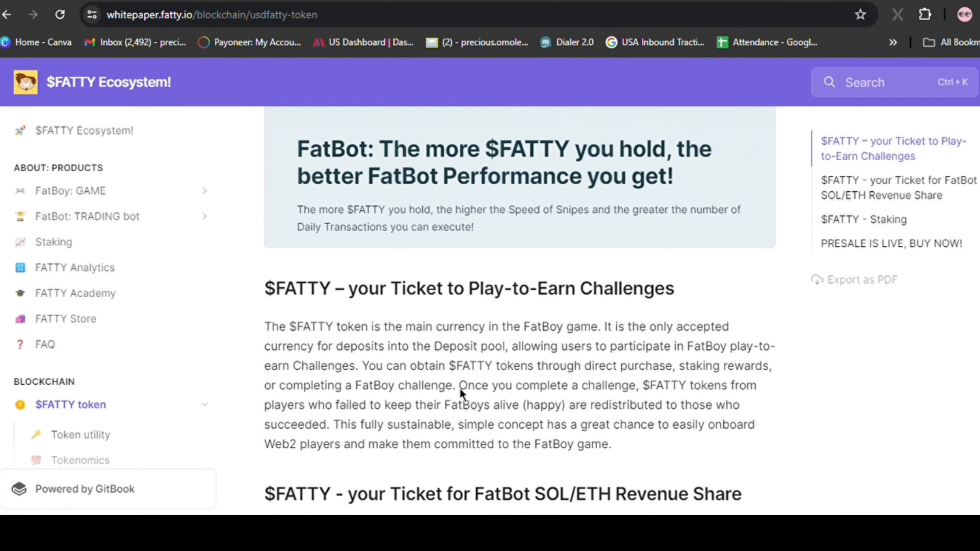
pyautogui.scroll(-3)
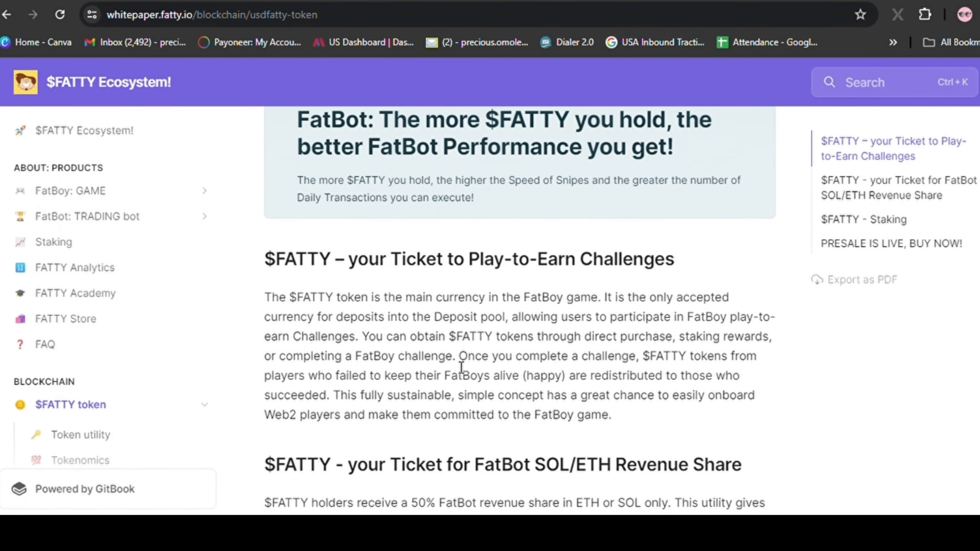
# Step: Continue down through staking utilities and the sidebar's blockchain and roadmap chapters
pyautogui.scroll(-3)
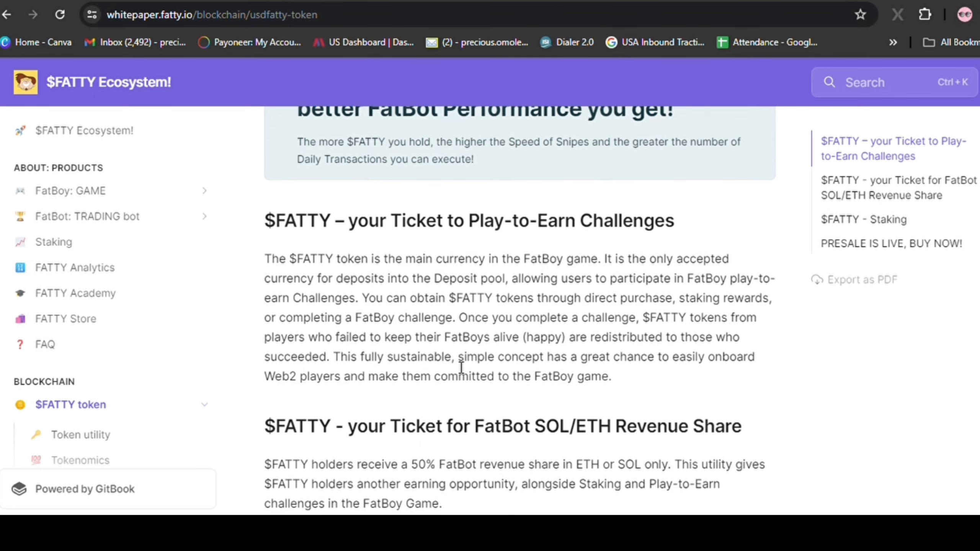
pyautogui.scroll(-3)
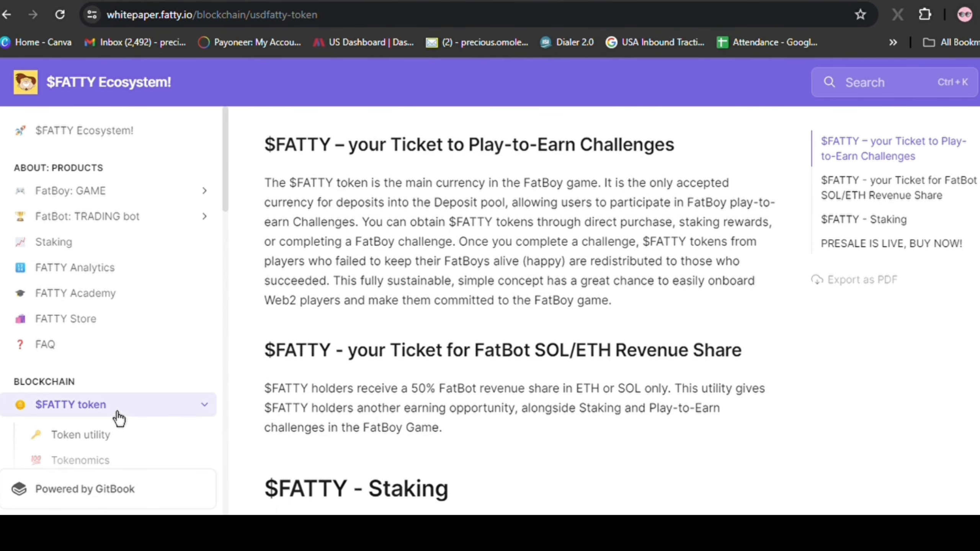
pyautogui.scroll(-3)
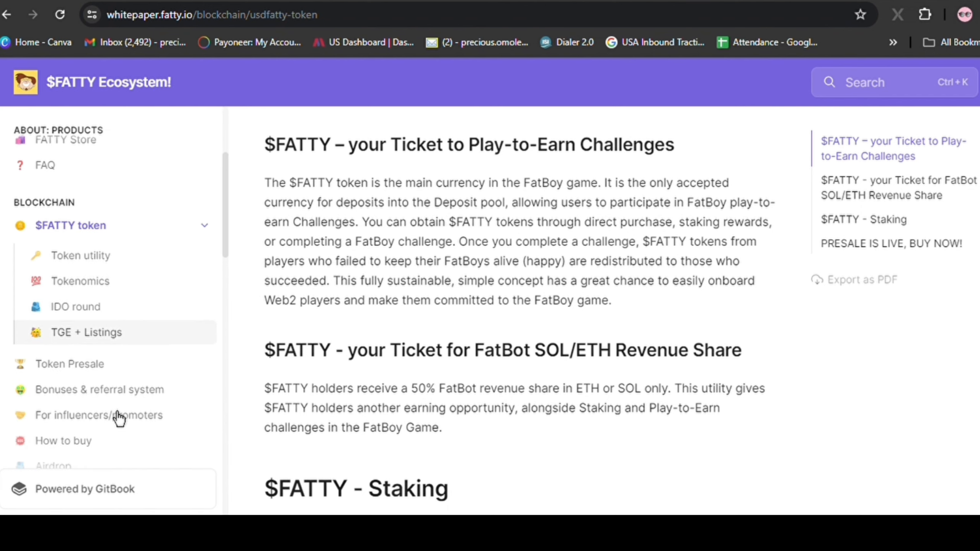
pyautogui.scroll(-3)
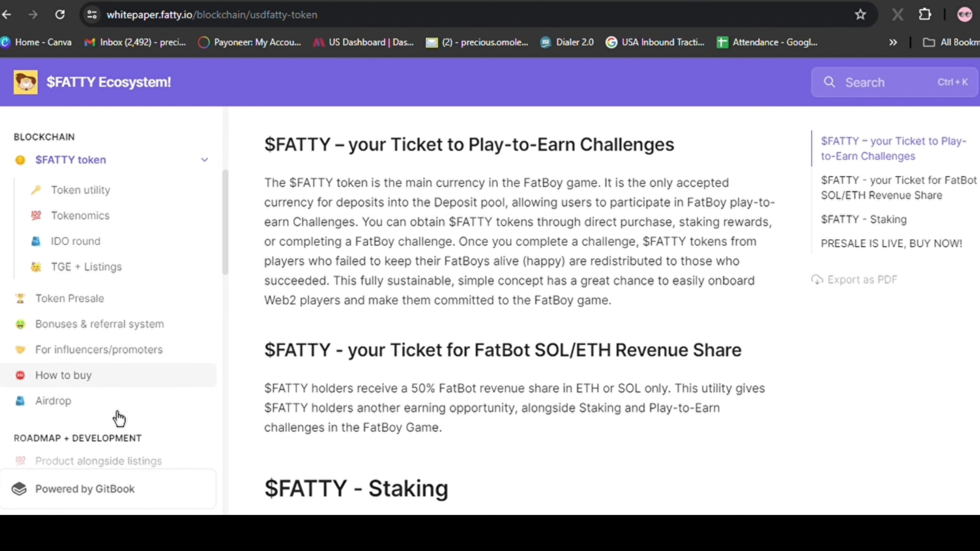
pyautogui.scroll(-3)
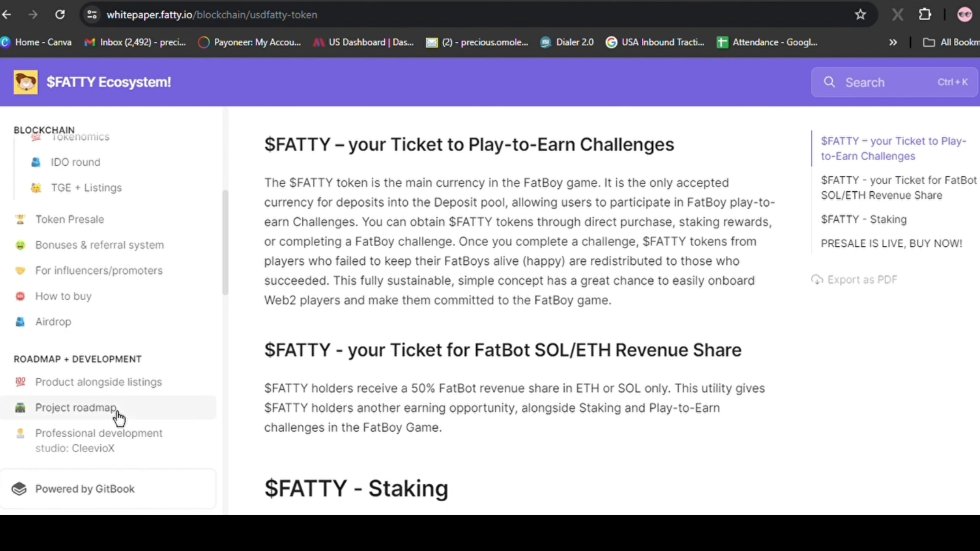
pyautogui.scroll(-3)
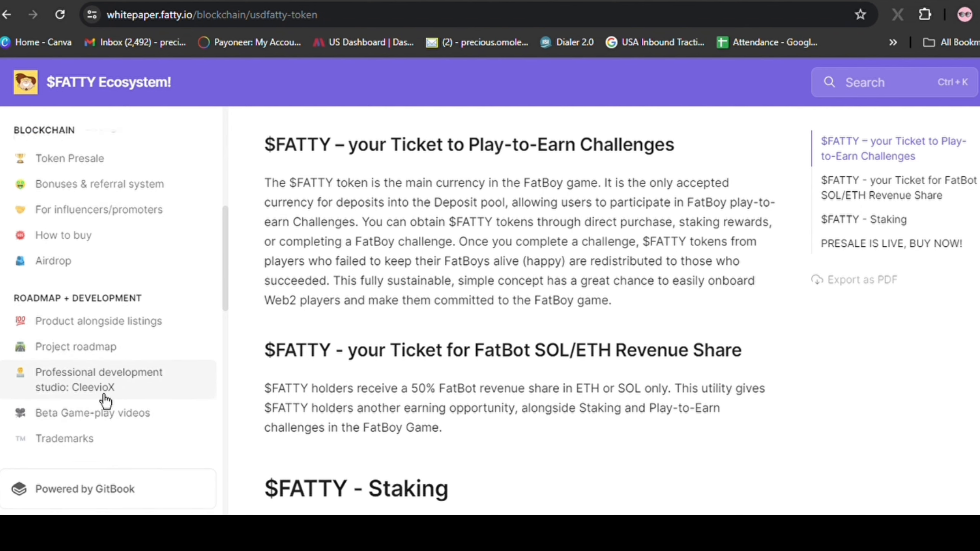
pyautogui.scroll(-3)
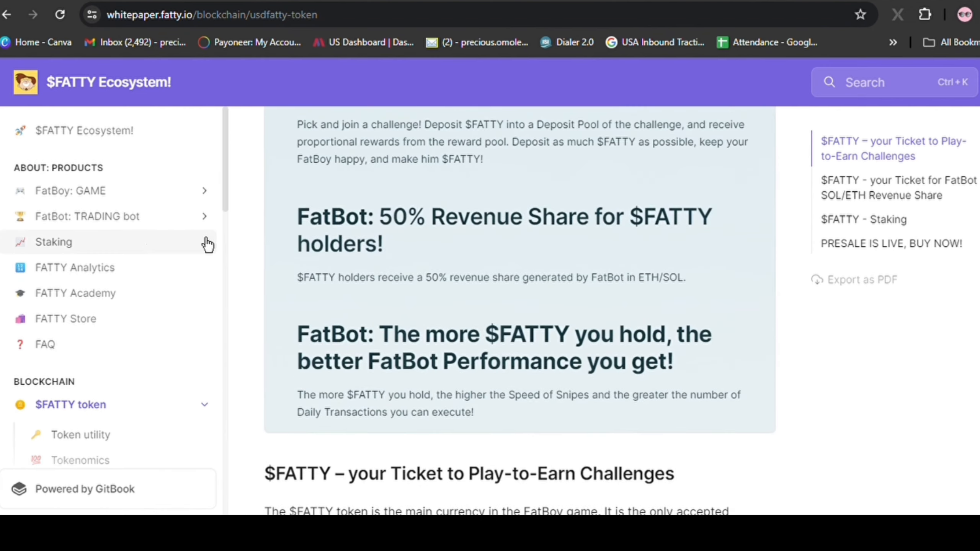
pyautogui.moveTo(236, 238)
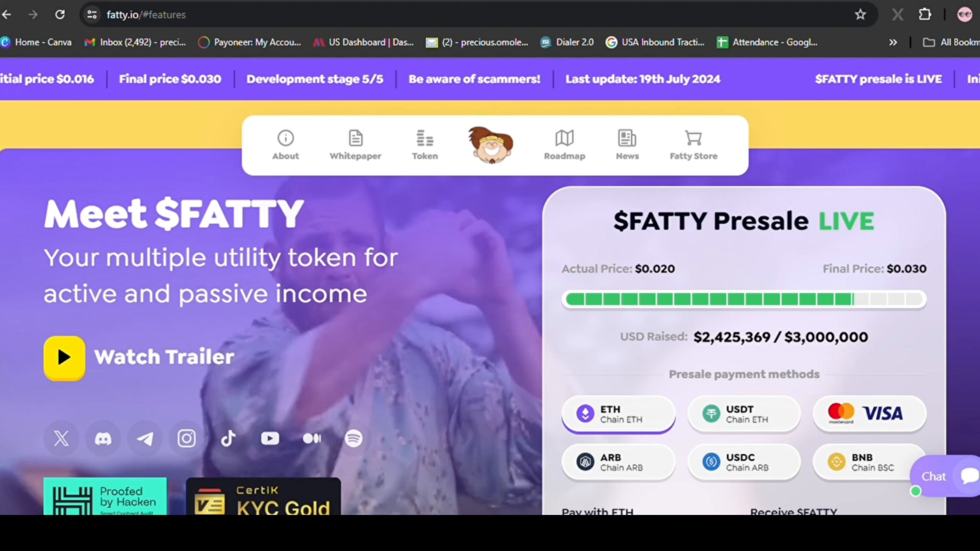
# Step: Start the $FATTY trailer video from Watch Trailer
pyautogui.click(64, 358)
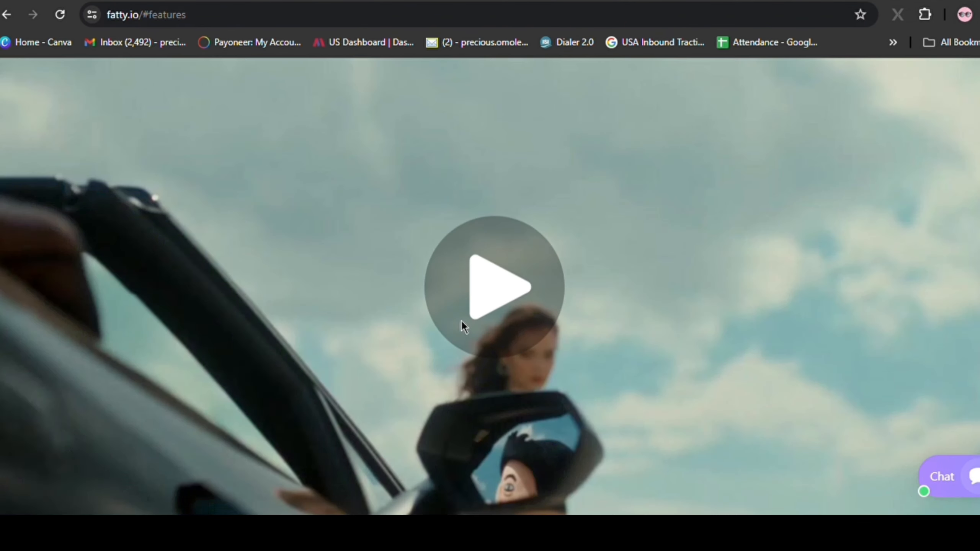
pyautogui.click(496, 284)
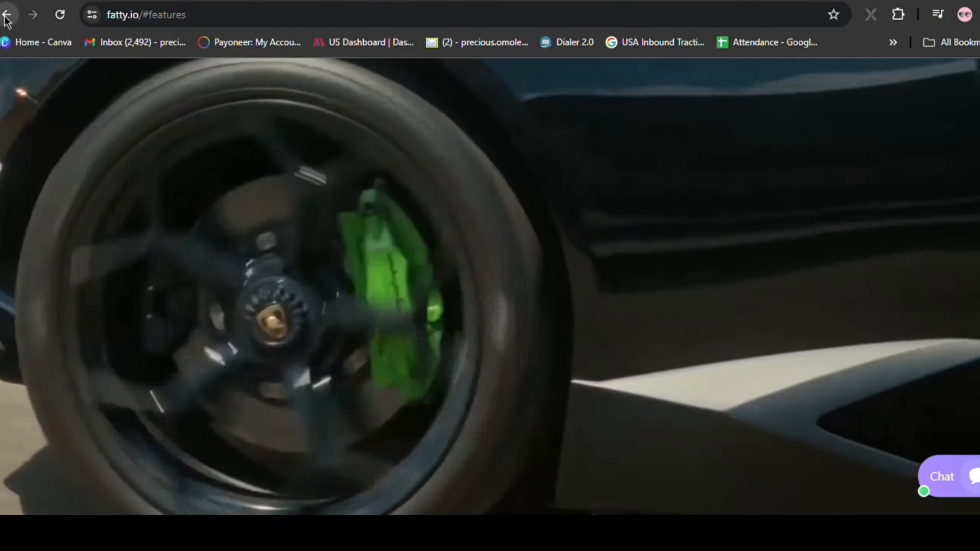
# Step: Go back from the trailer and reload fatty.io from the address bar suggestion
pyautogui.click(8, 15)
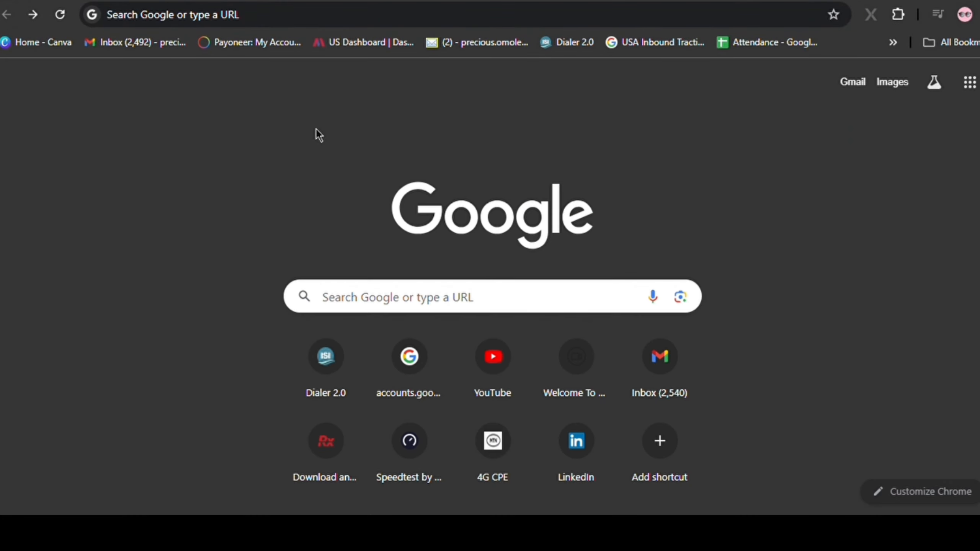
pyautogui.moveTo(549, 91)
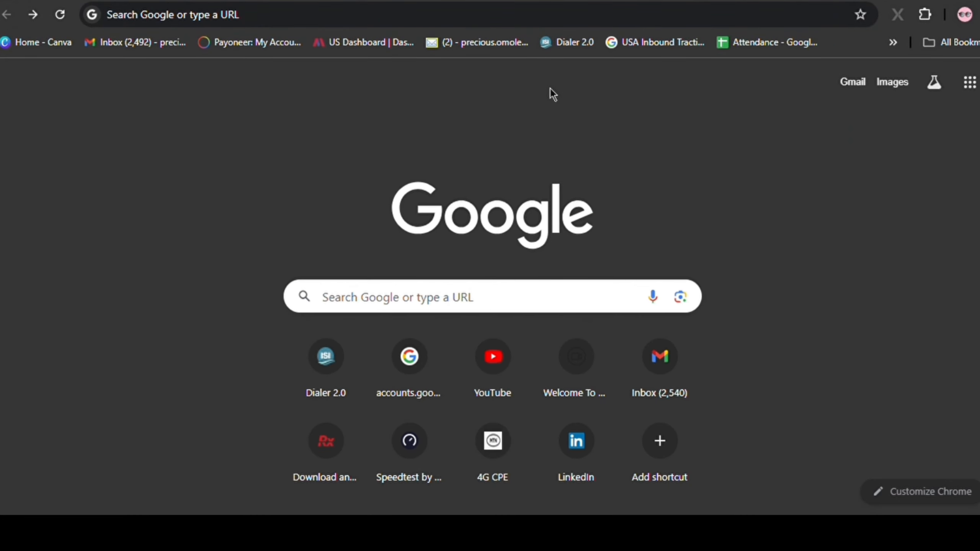
pyautogui.write('fatty.io')
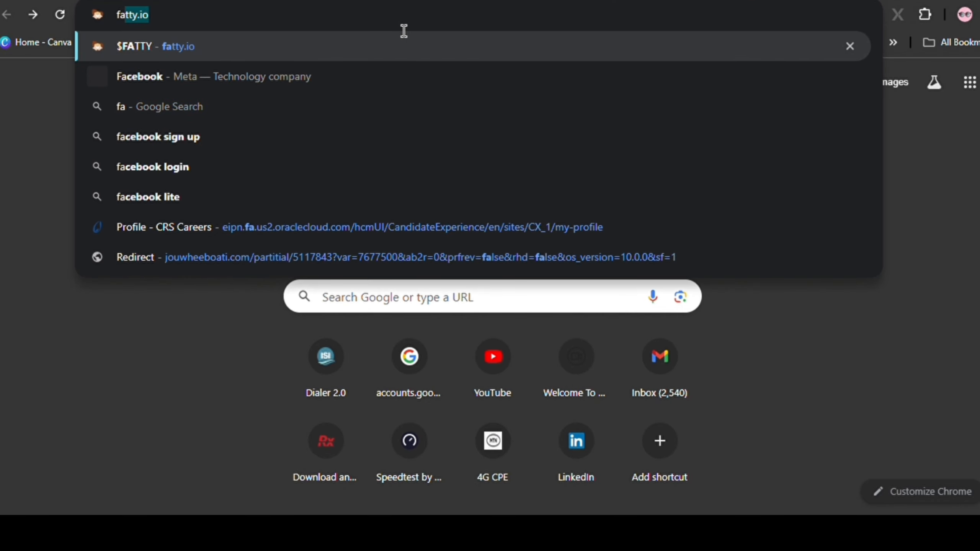
pyautogui.click(155, 46)
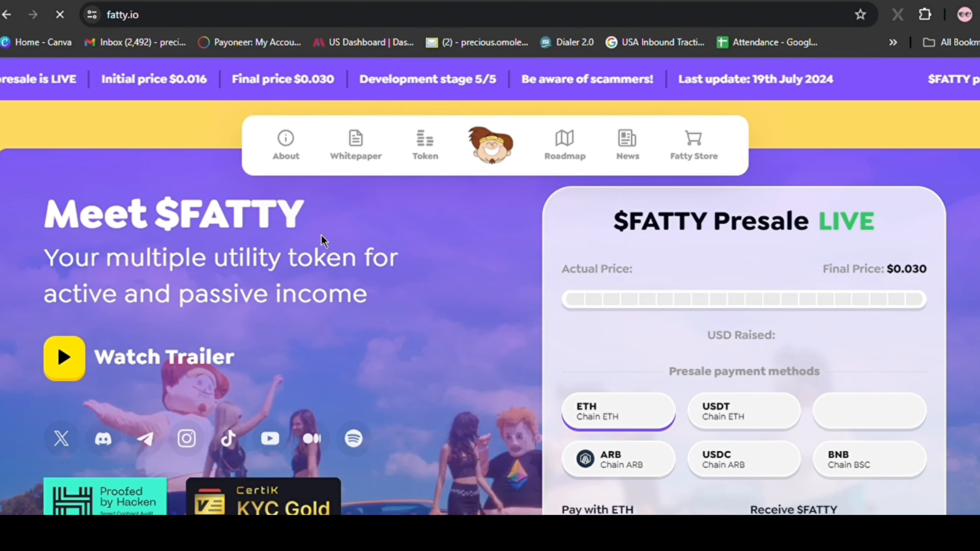
# Step: Scroll the fatty.io home page down through the game and FatBot sections
pyautogui.scroll(-3)
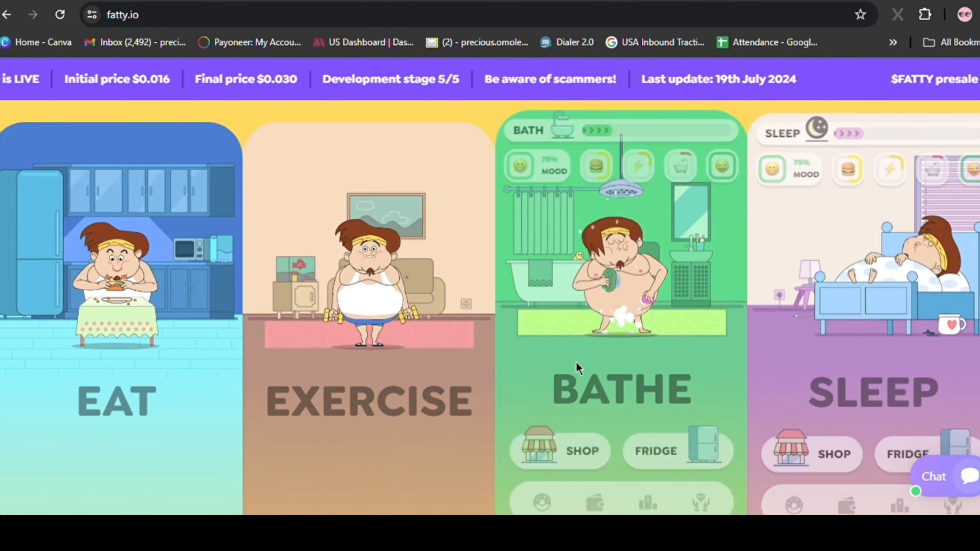
pyautogui.scroll(-3)
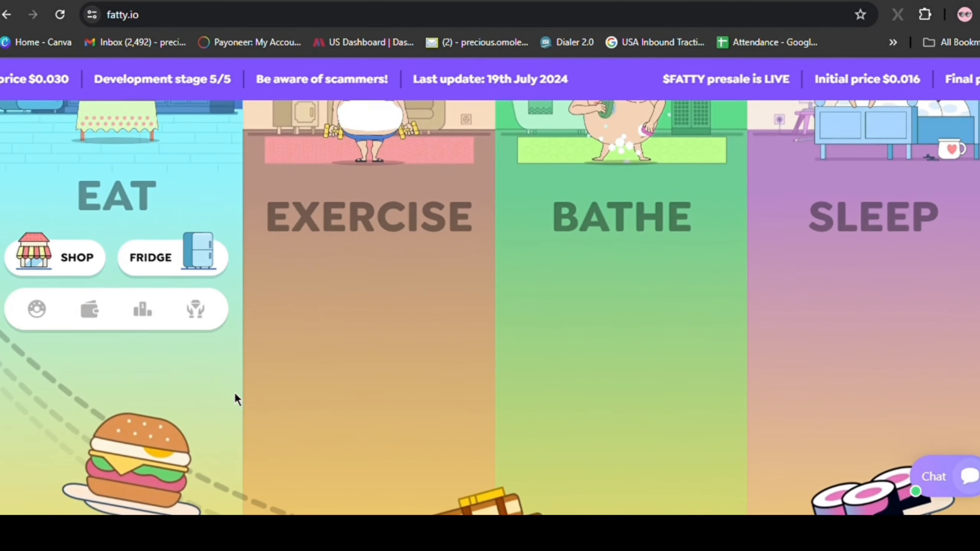
pyautogui.scroll(-3)
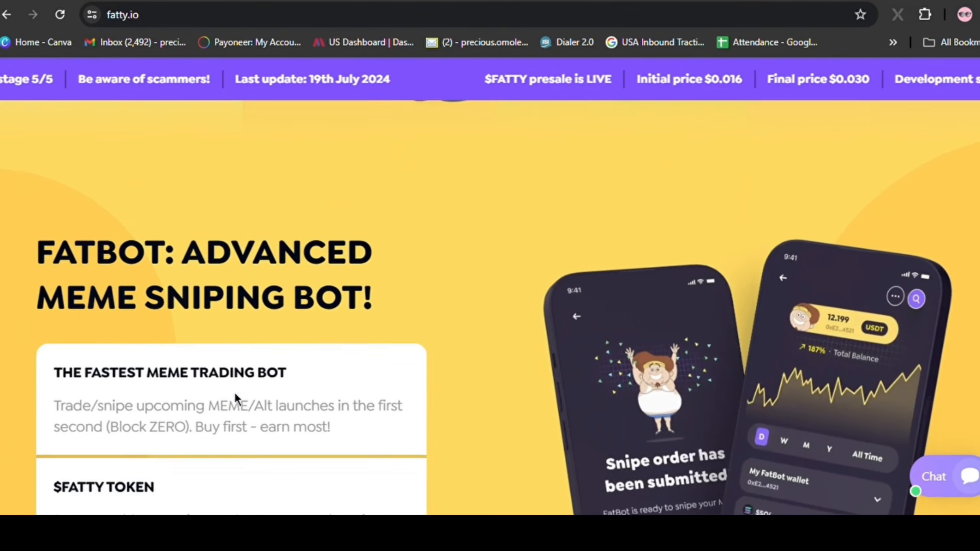
pyautogui.scroll(-3)
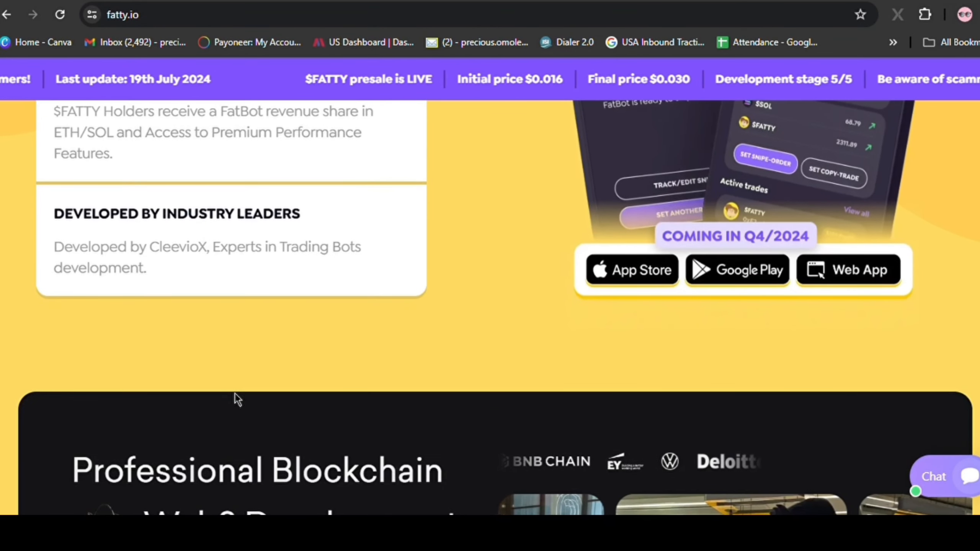
pyautogui.scroll(-3)
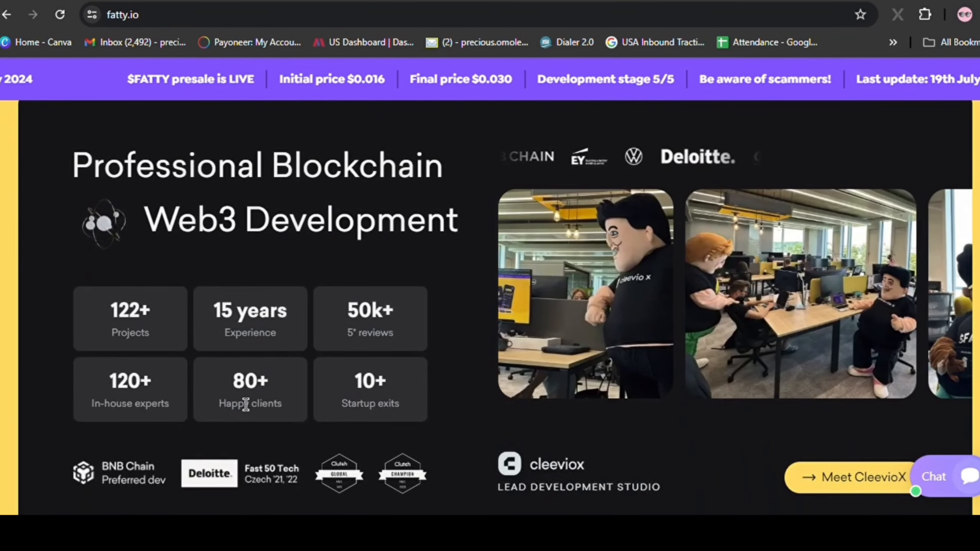
pyautogui.scroll(-3)
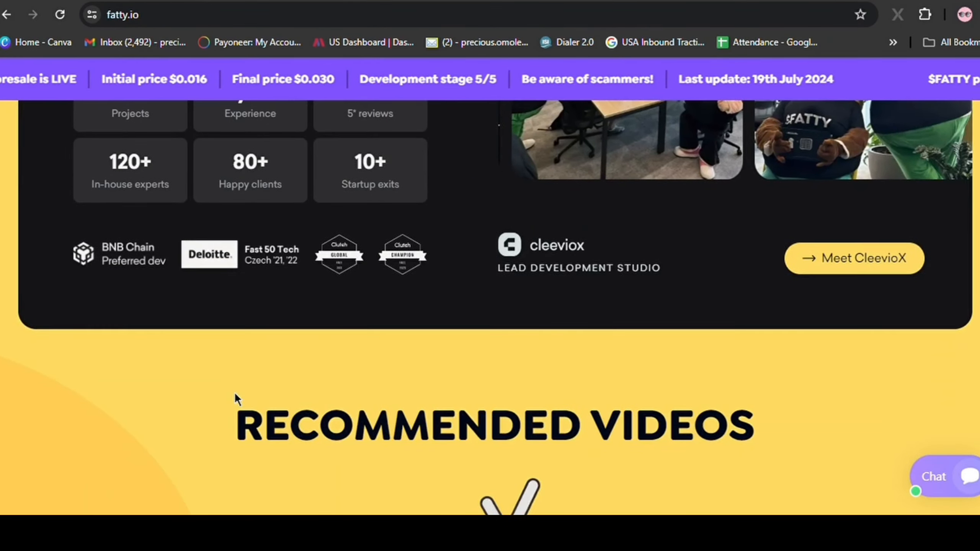
pyautogui.scroll(-3)
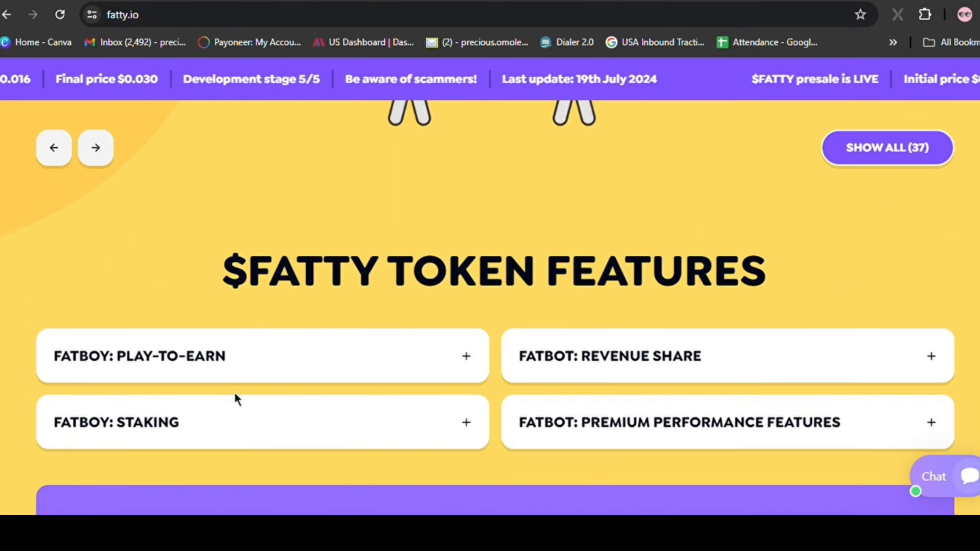
pyautogui.scroll(-3)
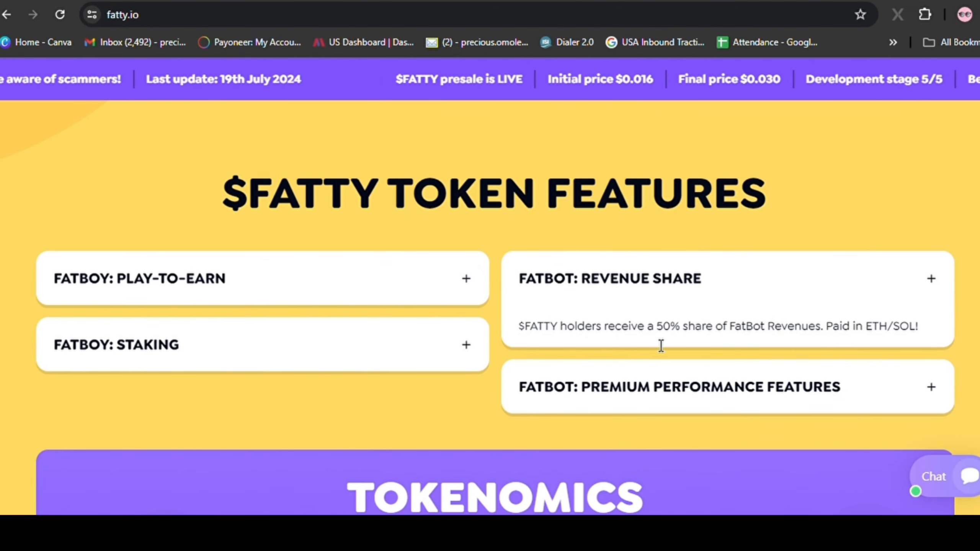
pyautogui.moveTo(643, 340)
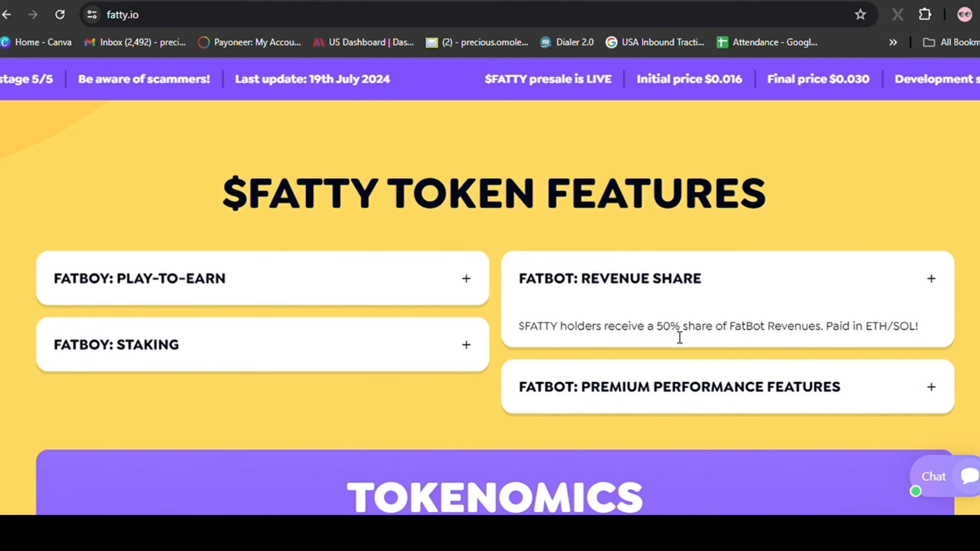
# Step: Continue past Token Features and Tokenomics down to the Core Team section
pyautogui.scroll(-3)
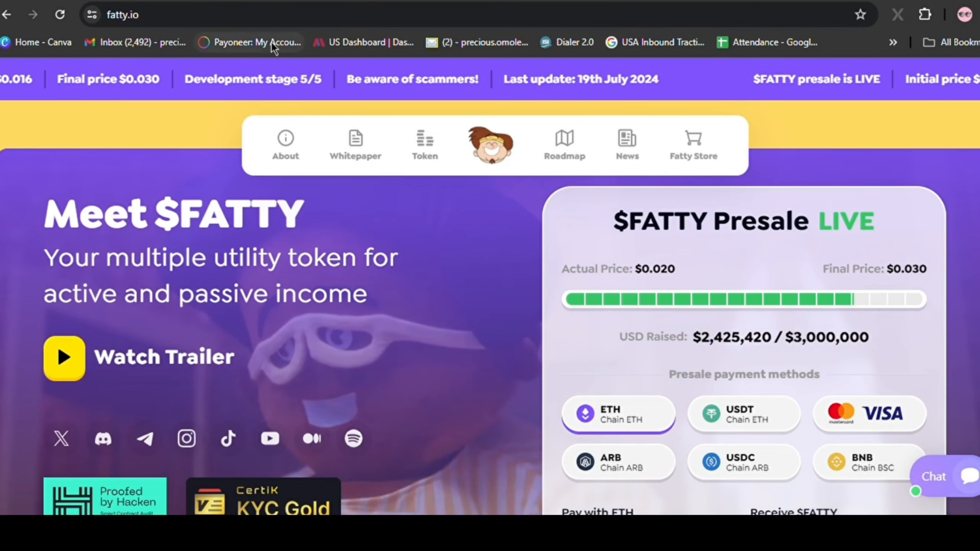
pyautogui.scroll(-3)
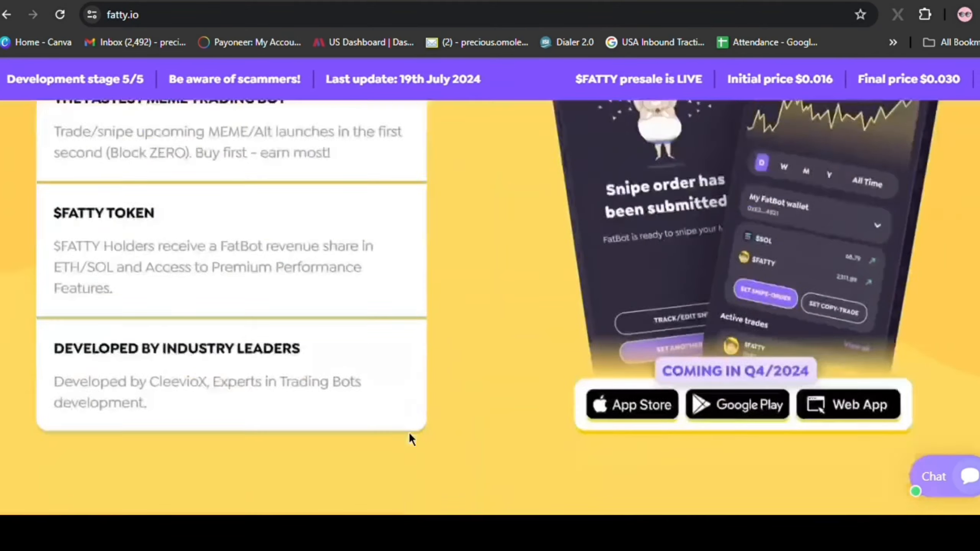
pyautogui.scroll(-3)
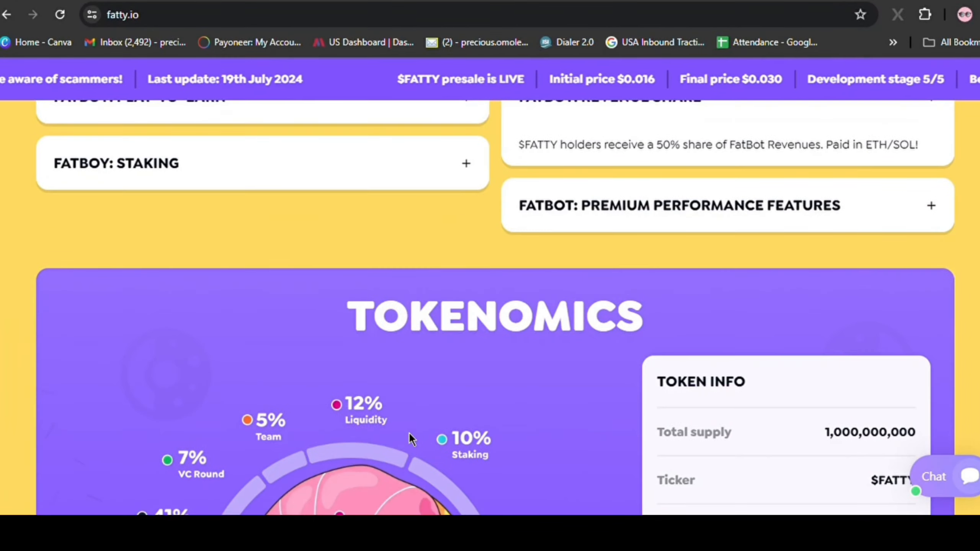
pyautogui.scroll(3)
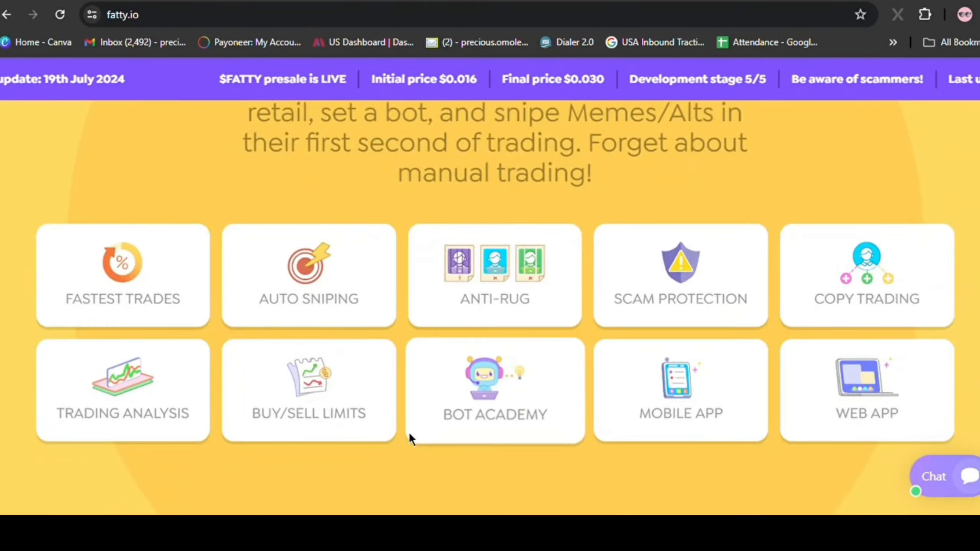
pyautogui.scroll(-3)
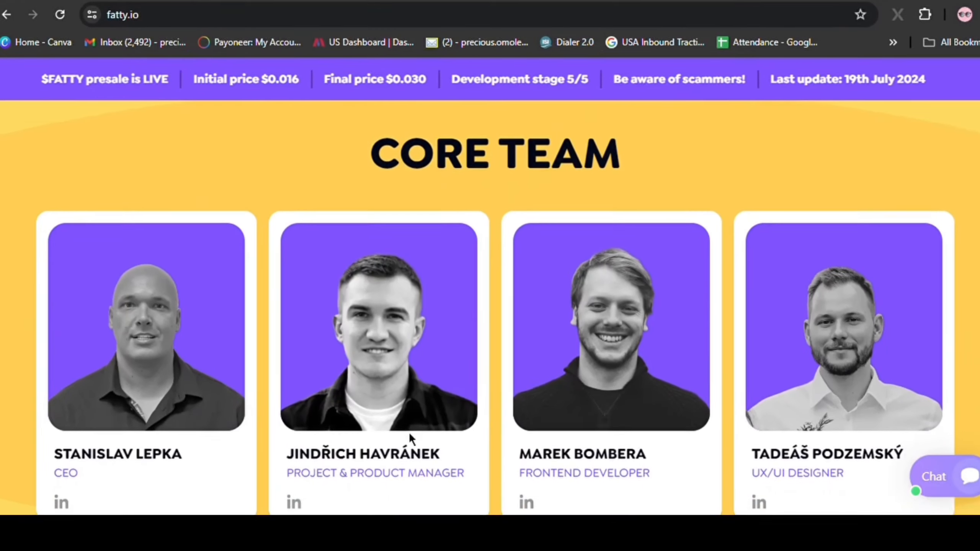
pyautogui.scroll(-3)
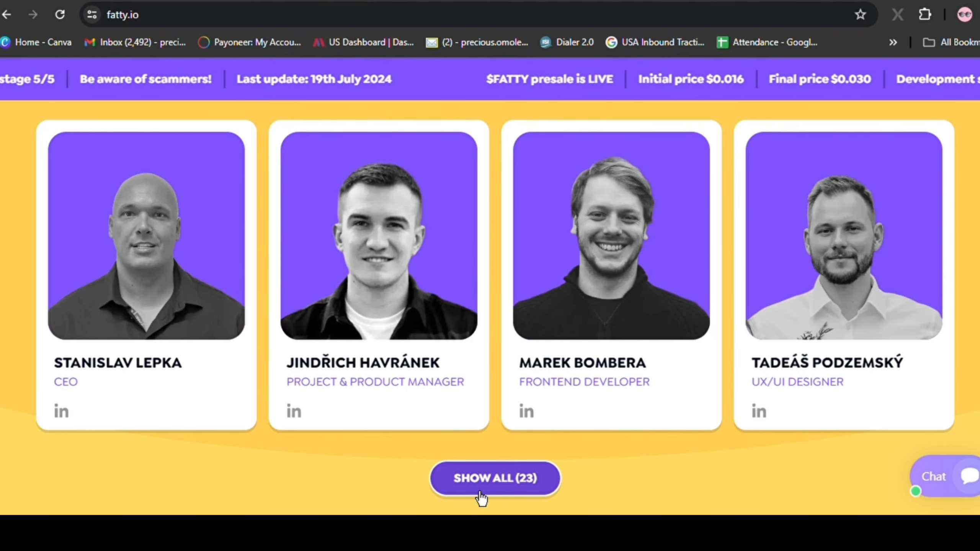
# Step: Show all 23 Core Team members on fatty.io/team and browse down the listing
pyautogui.click(494, 479)
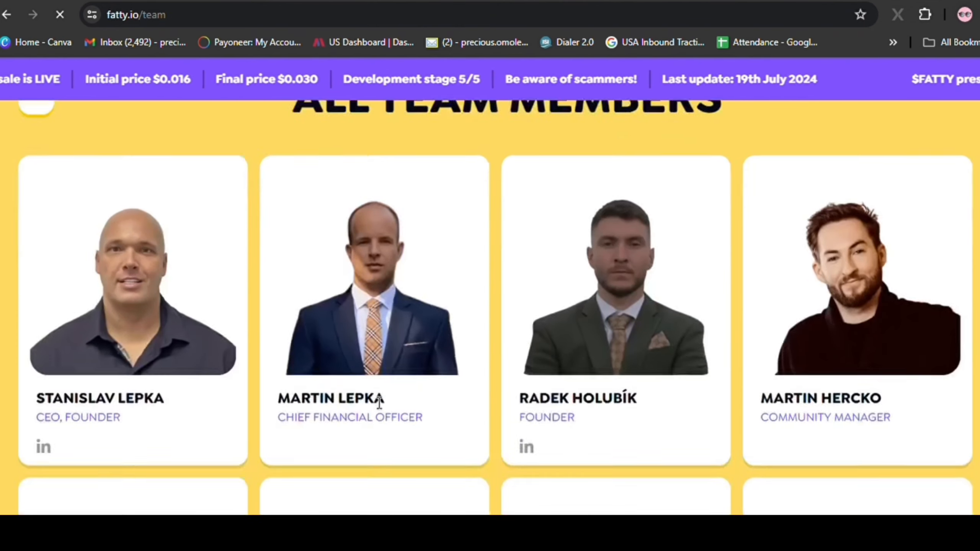
pyautogui.scroll(-3)
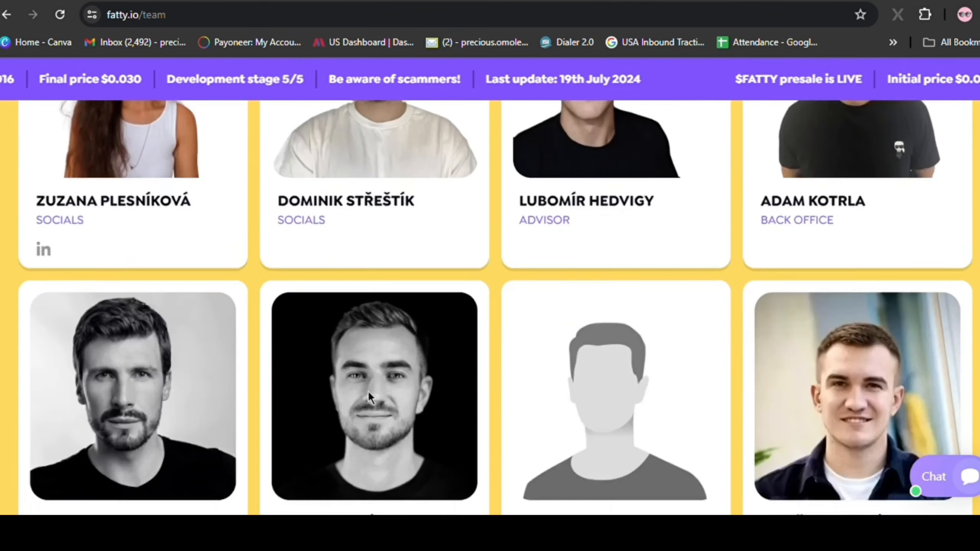
pyautogui.scroll(-3)
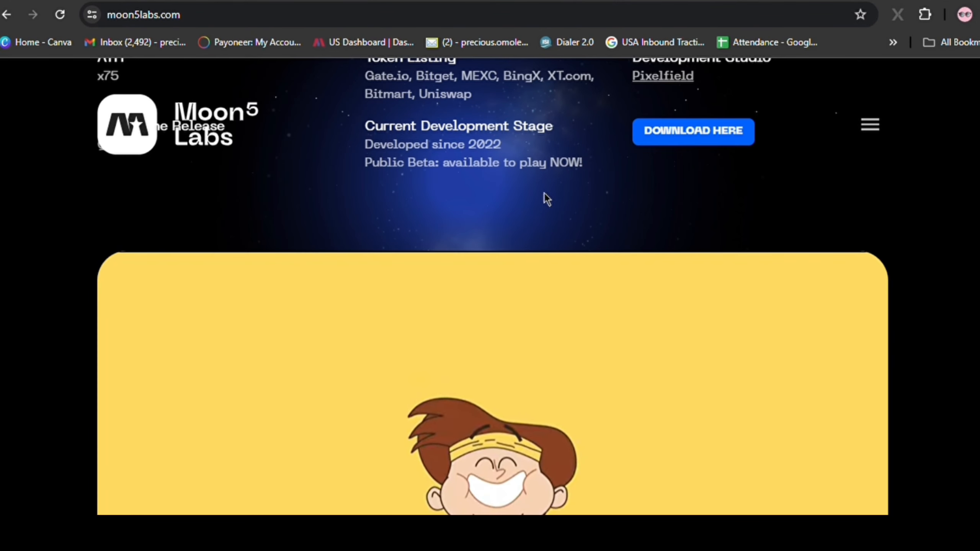
# Step: Scroll through Moon5 Labs' project details and team down to the Partners section
pyautogui.scroll(-3)
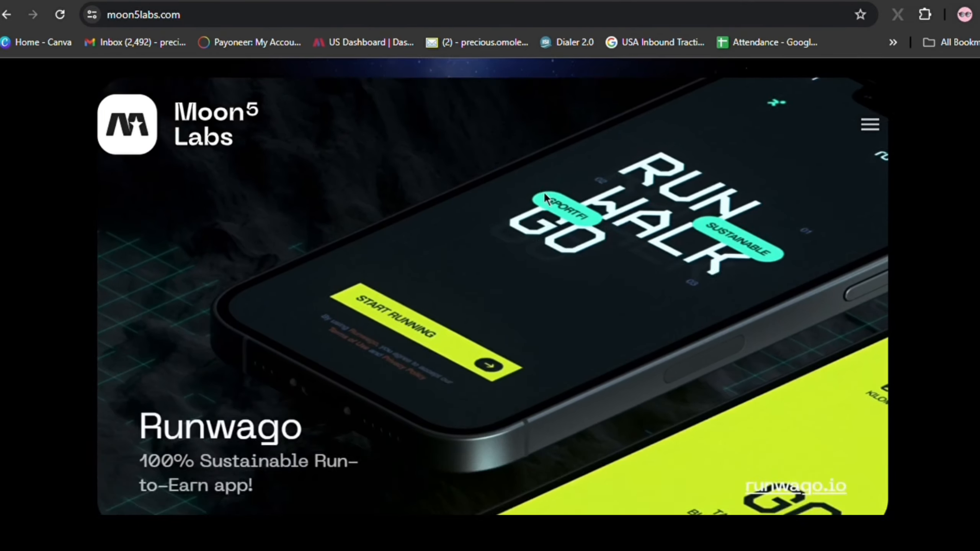
pyautogui.scroll(-3)
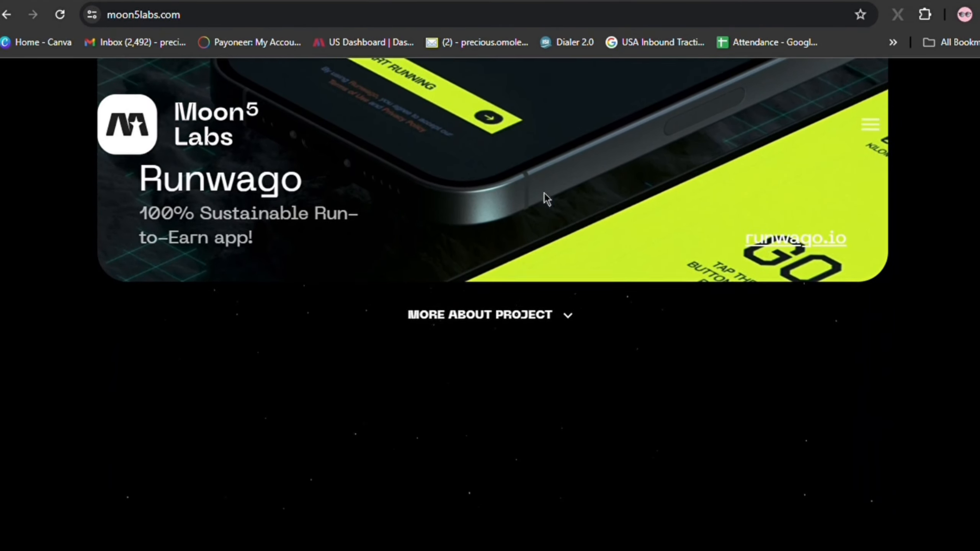
pyautogui.scroll(-3)
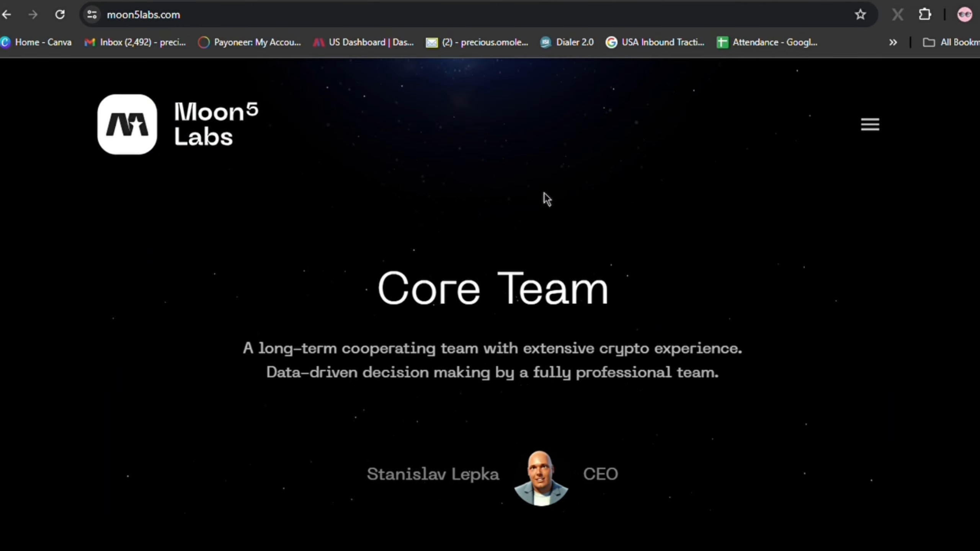
pyautogui.scroll(-3)
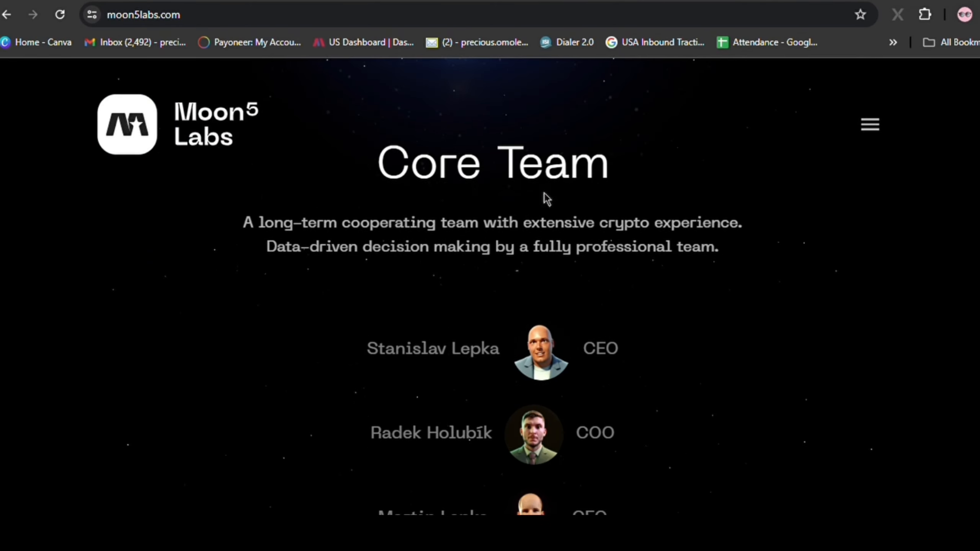
pyautogui.scroll(-3)
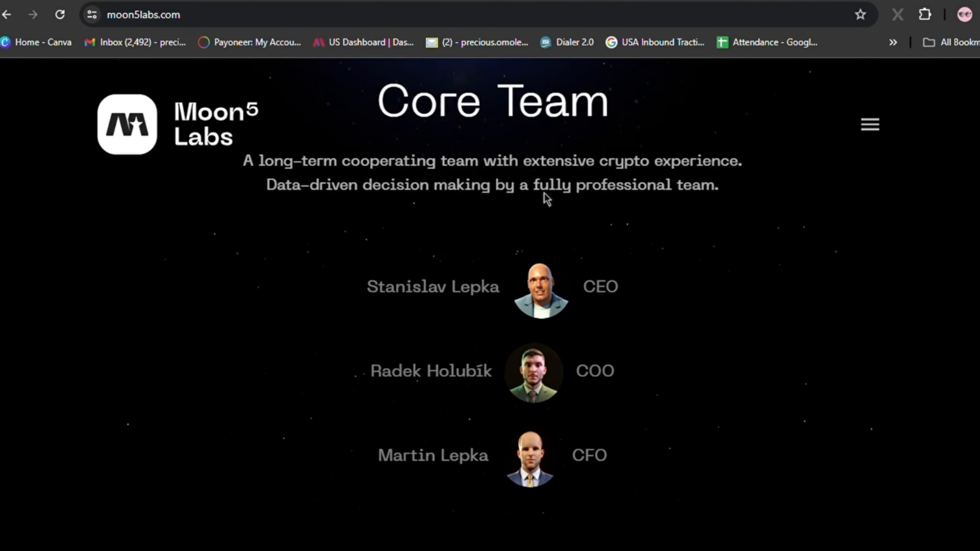
pyautogui.scroll(-3)
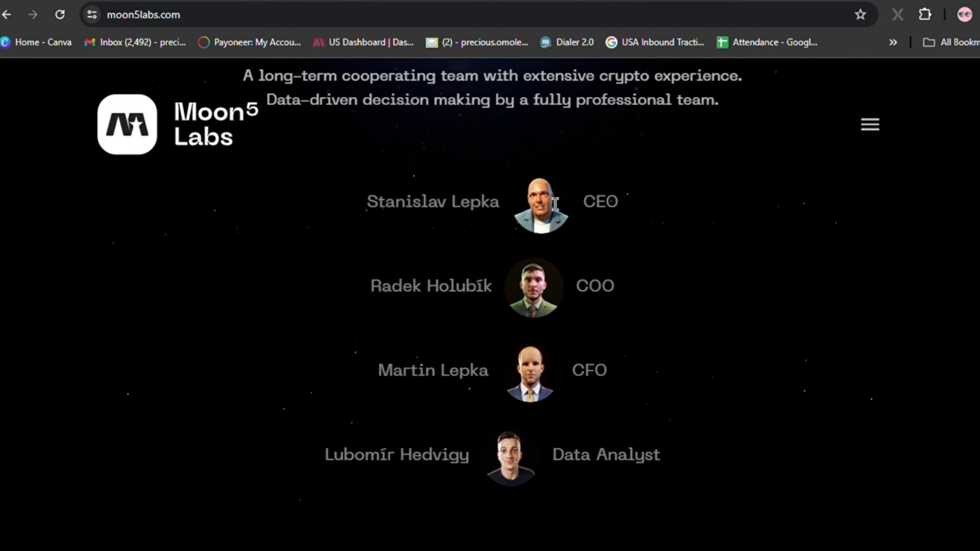
pyautogui.scroll(-3)
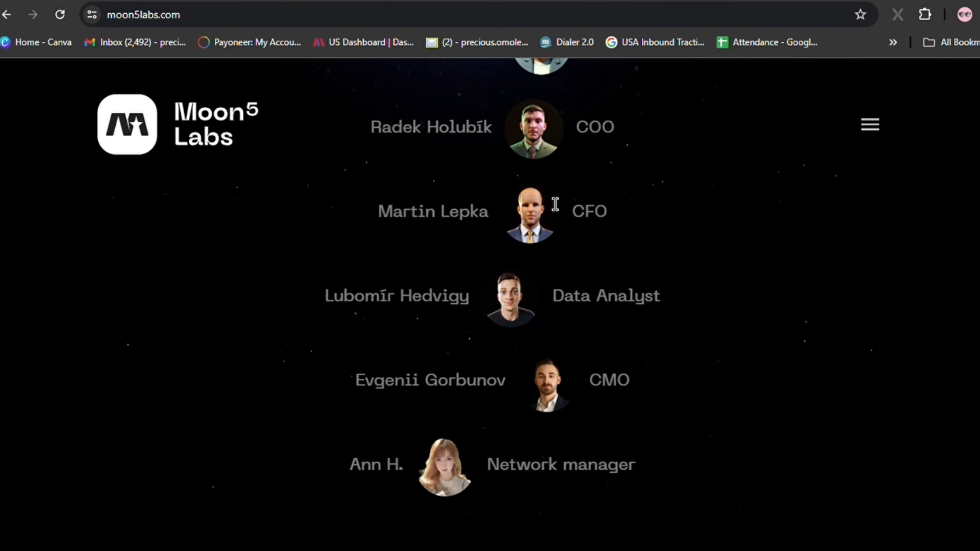
pyautogui.scroll(-3)
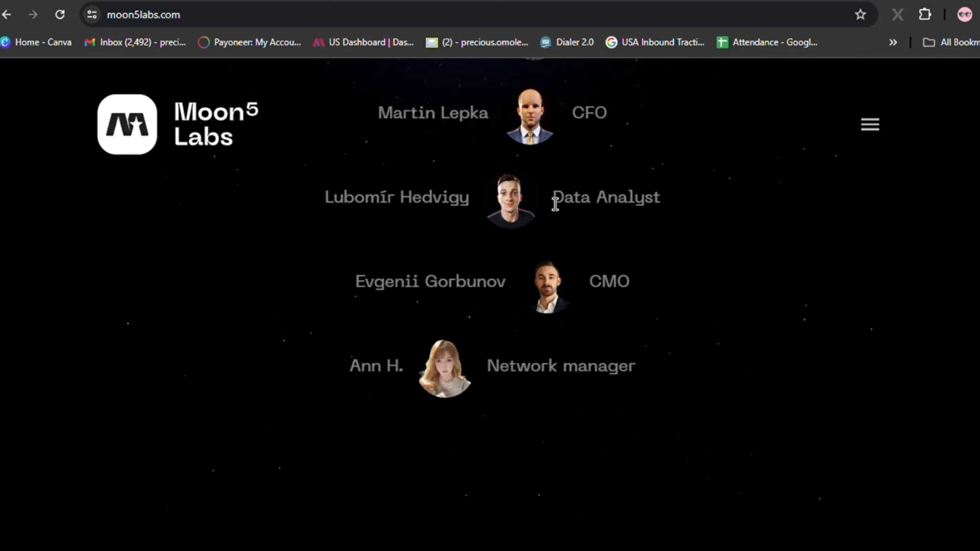
pyautogui.scroll(-3)
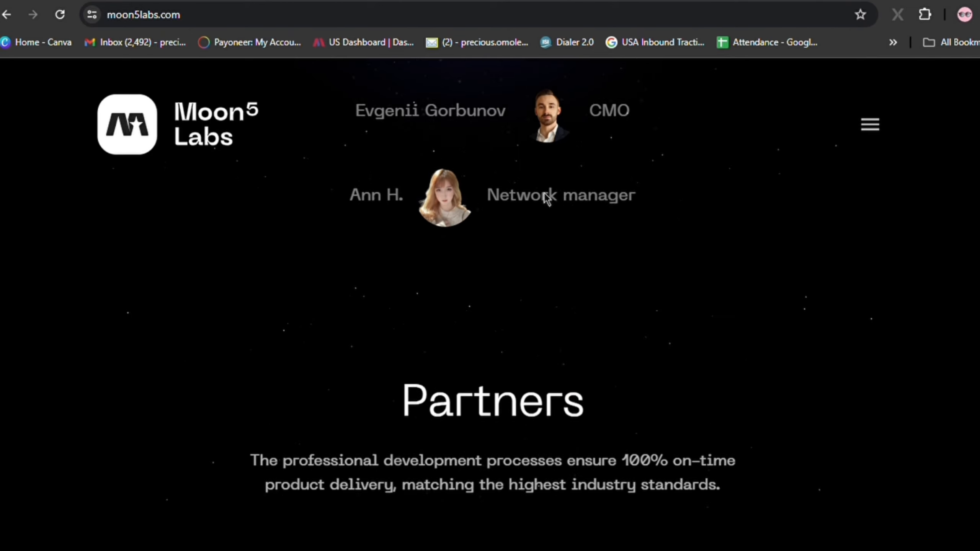
pyautogui.scroll(-3)
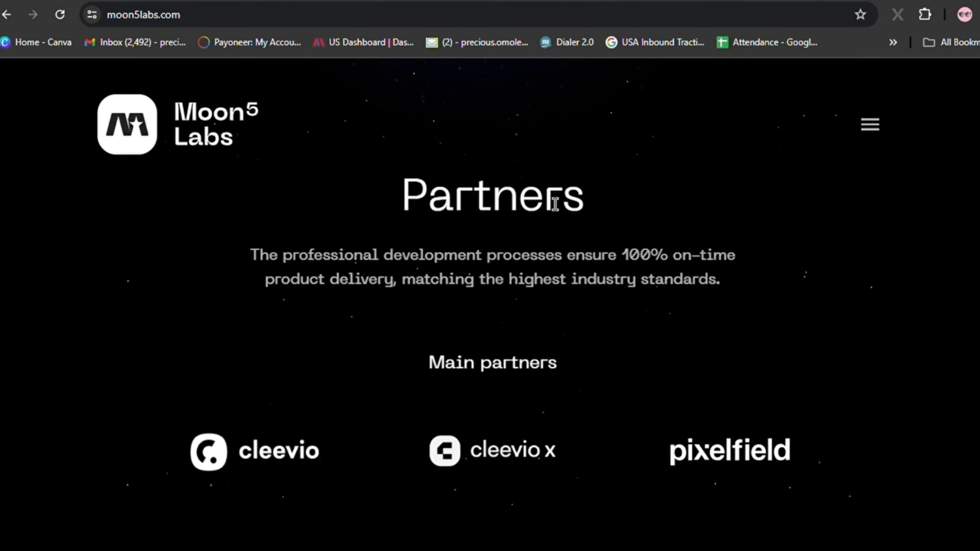
pyautogui.scroll(-3)
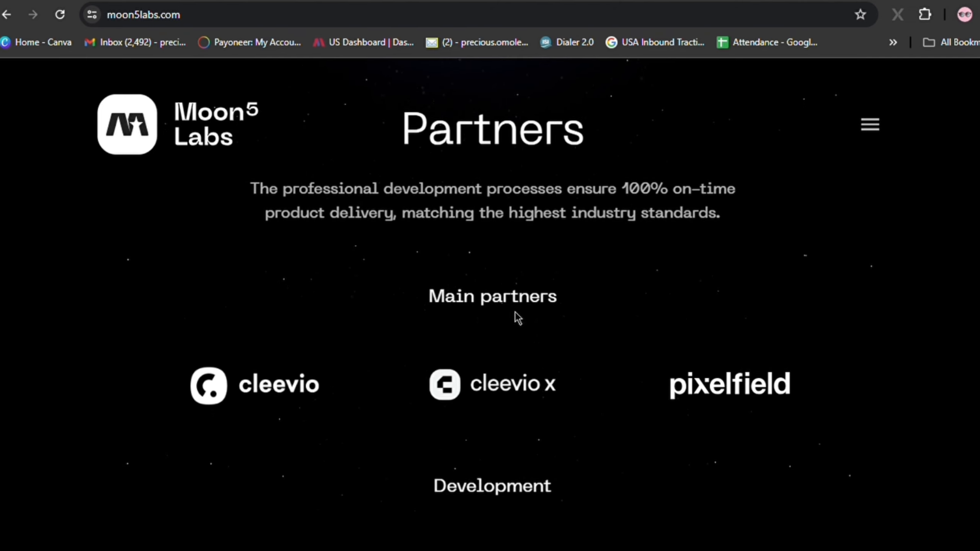
pyautogui.moveTo(517, 396)
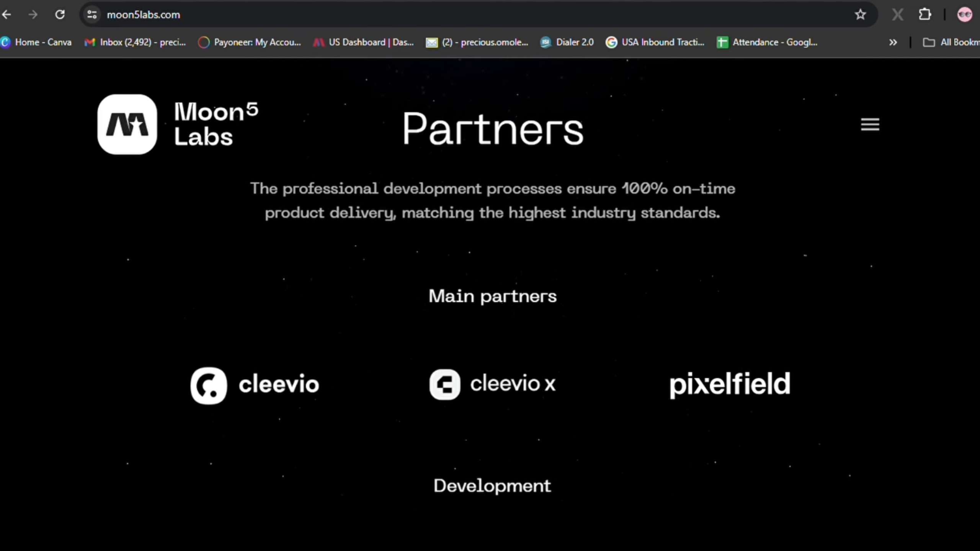
# Step: Visit the cleevio x partner website and reject its cookie consent prompt
pyautogui.click(493, 389)
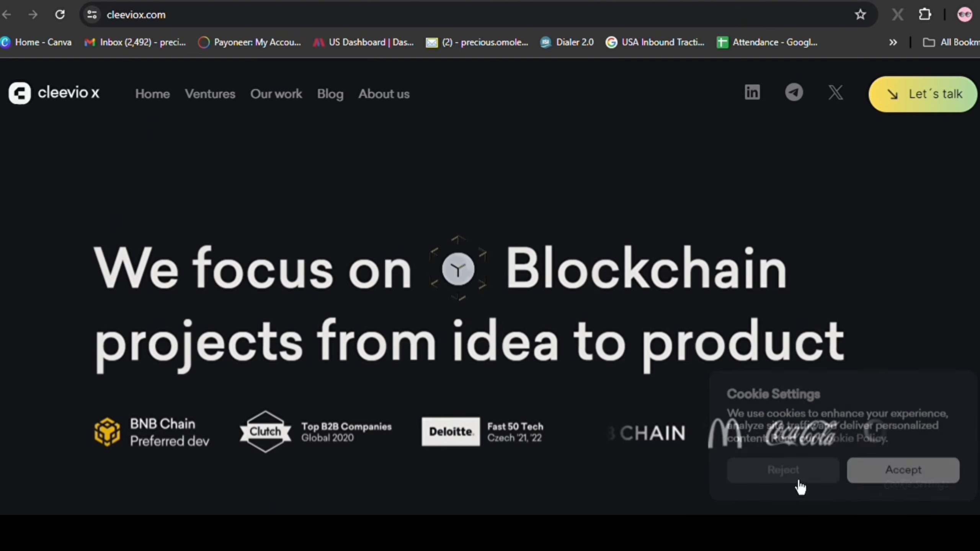
pyautogui.click(903, 470)
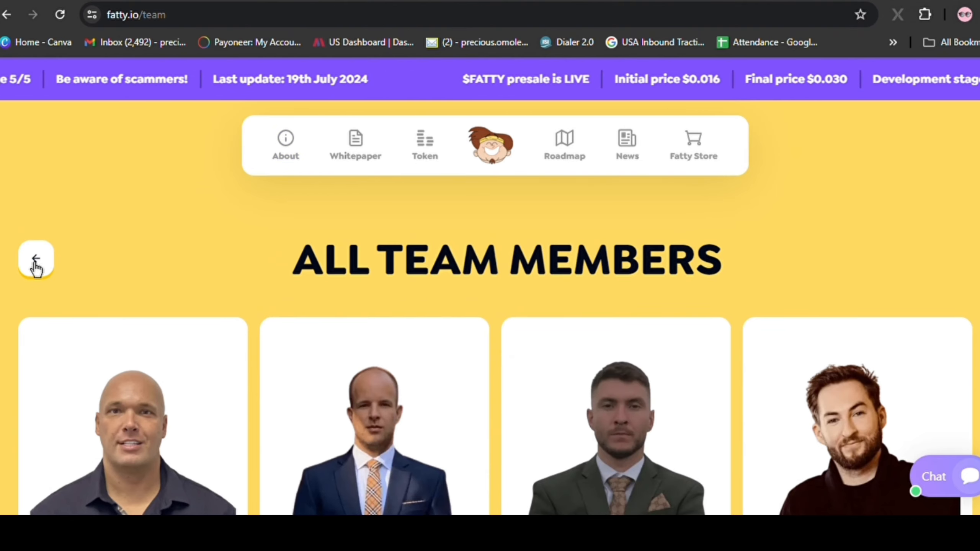
# Step: Return to the $FATTY presale home page and view, then dismiss, the Connect Wallet options
pyautogui.click(38, 257)
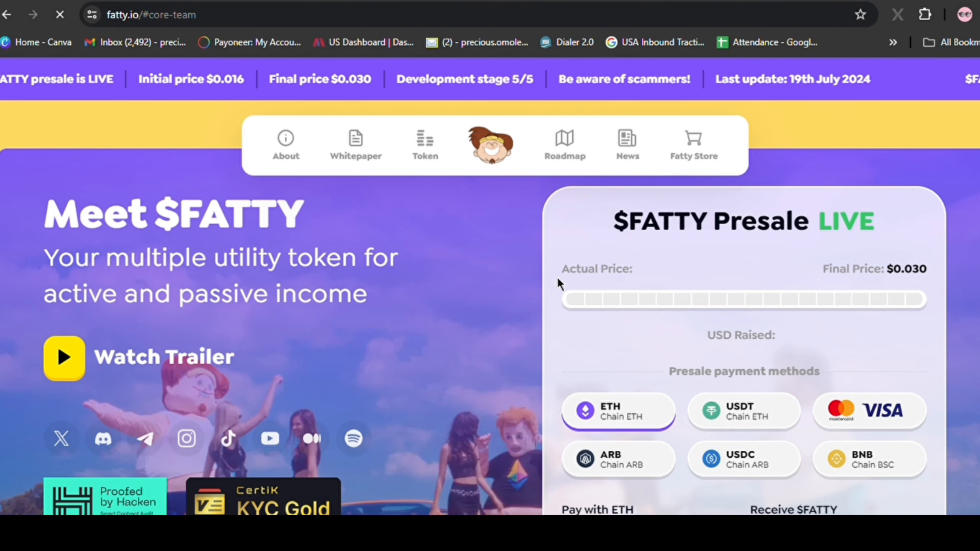
pyautogui.scroll(-3)
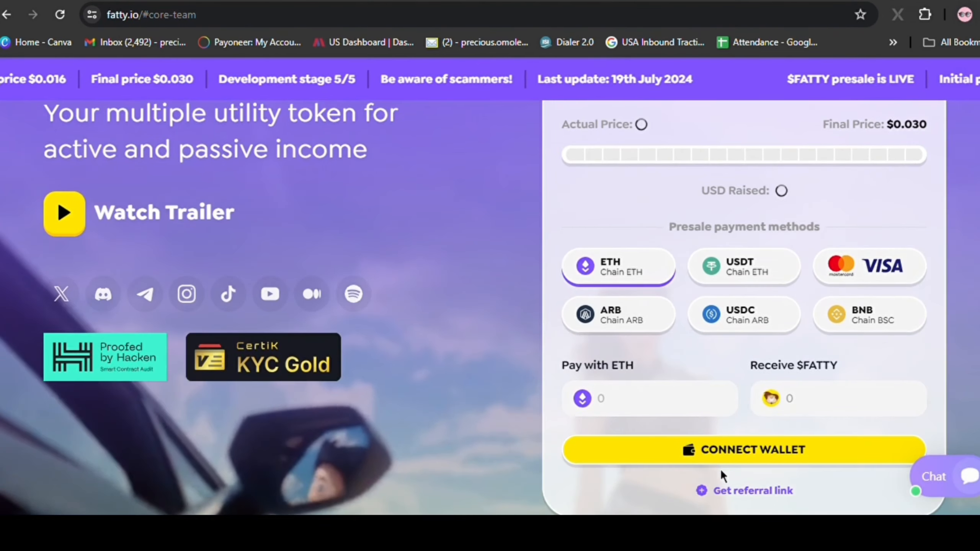
pyautogui.click(752, 450)
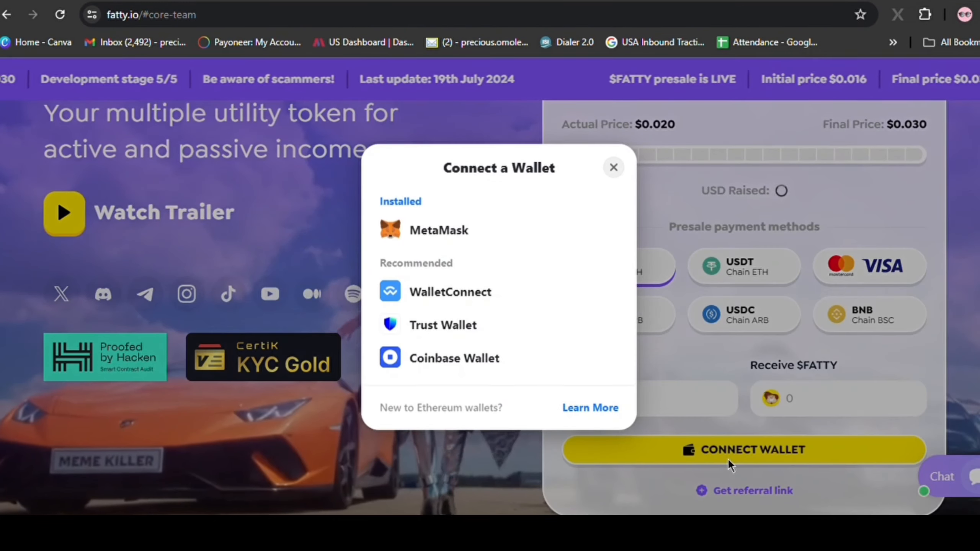
pyautogui.click(439, 229)
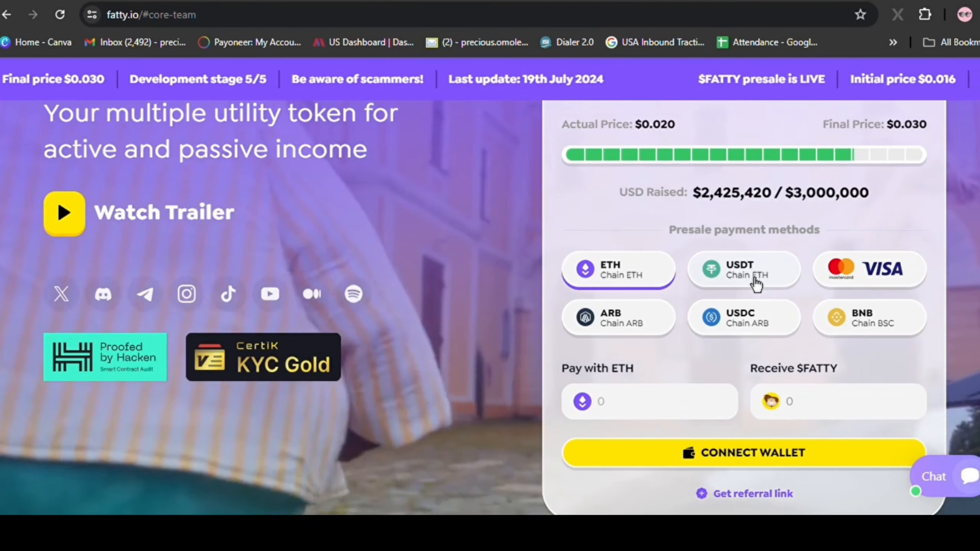
# Step: Choose USDT as the presale widget's payment method and browse further down the page
pyautogui.click(743, 270)
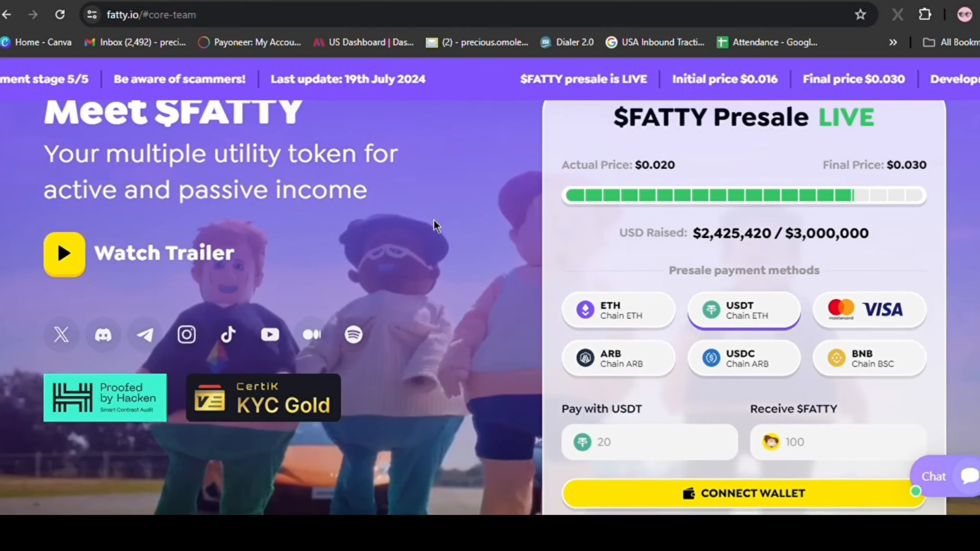
pyautogui.scroll(-3)
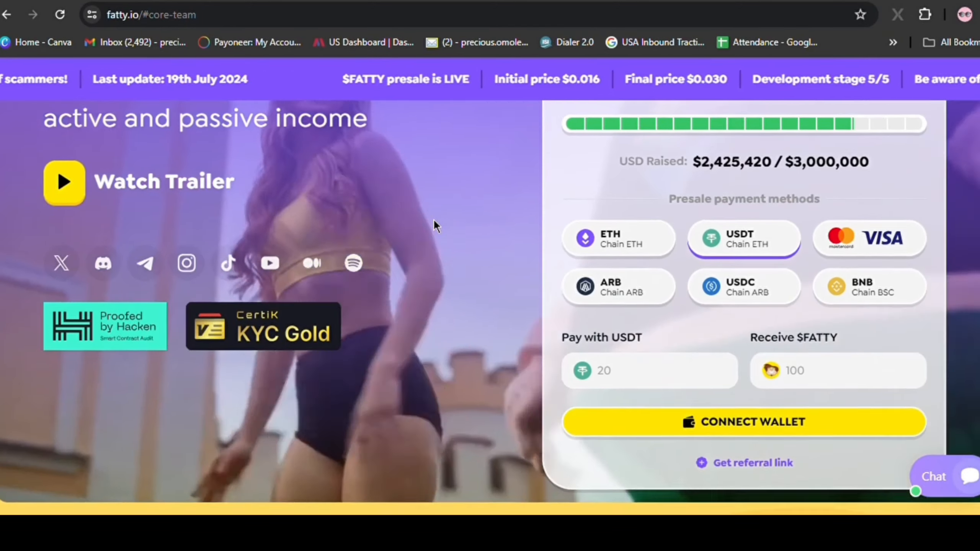
pyautogui.scroll(-3)
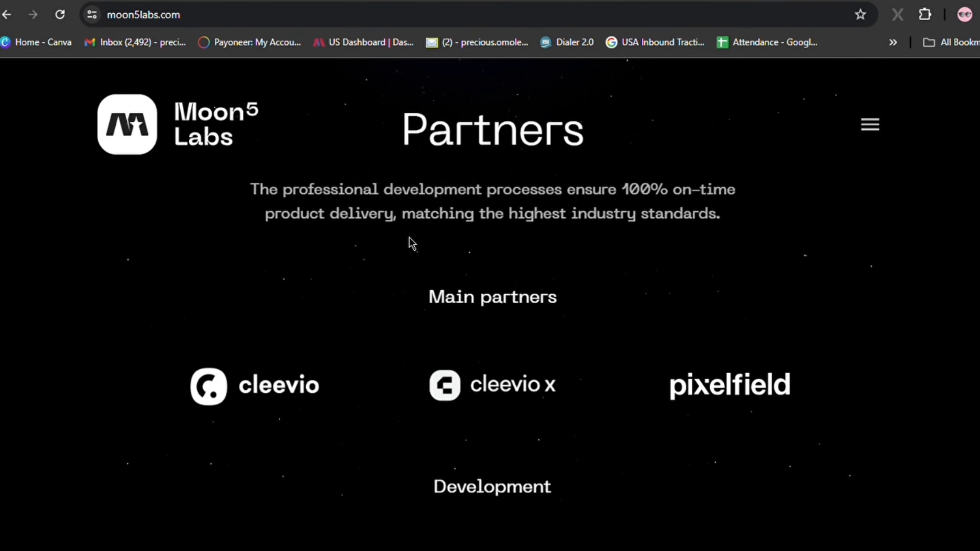
# Step: Scroll the moon5labs.com tab to bring the Partners section into view
pyautogui.scroll(-3)
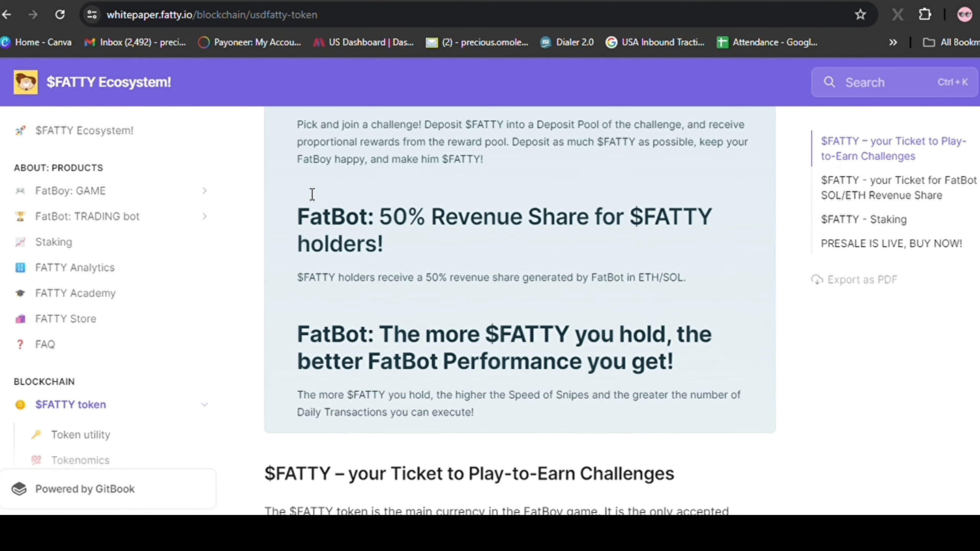
pyautogui.moveTo(401, 256)
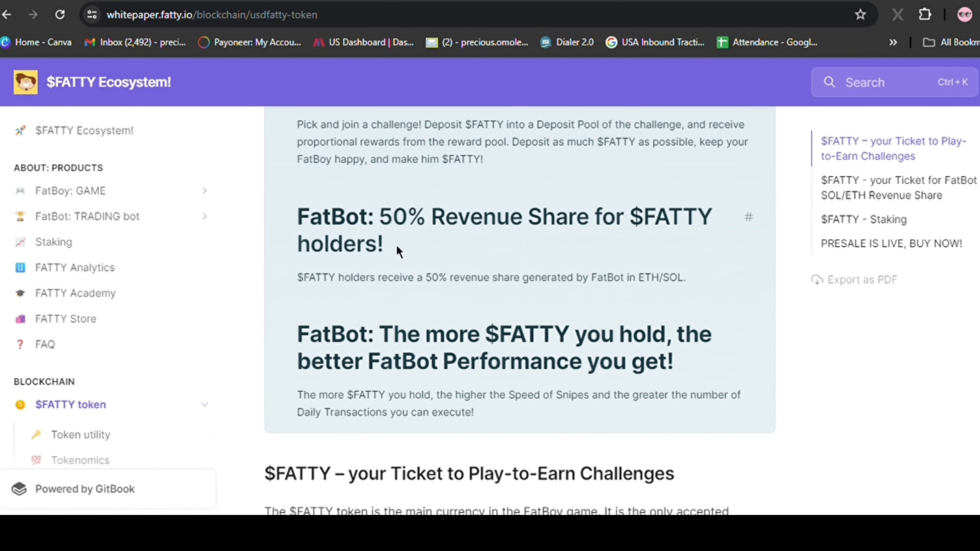
pyautogui.moveTo(71, 318)
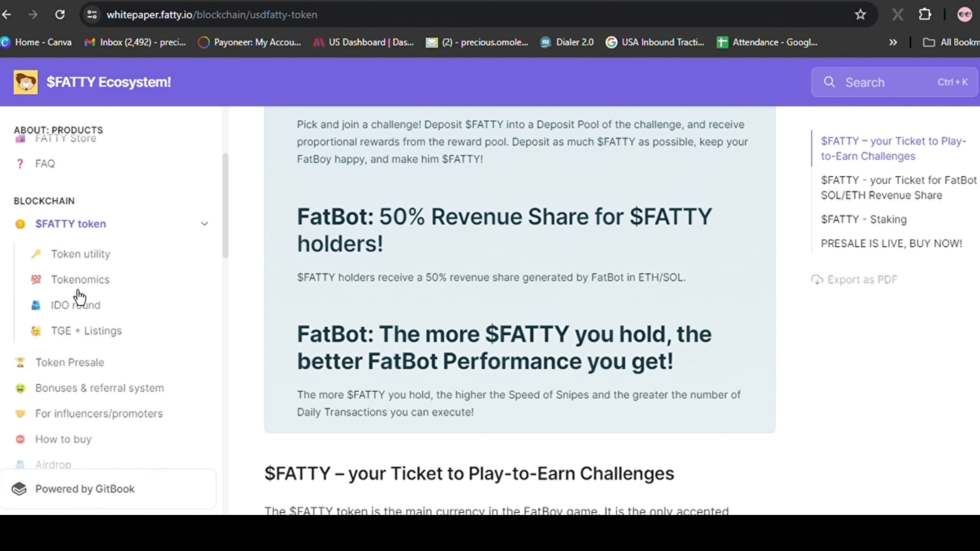
pyautogui.moveTo(88, 341)
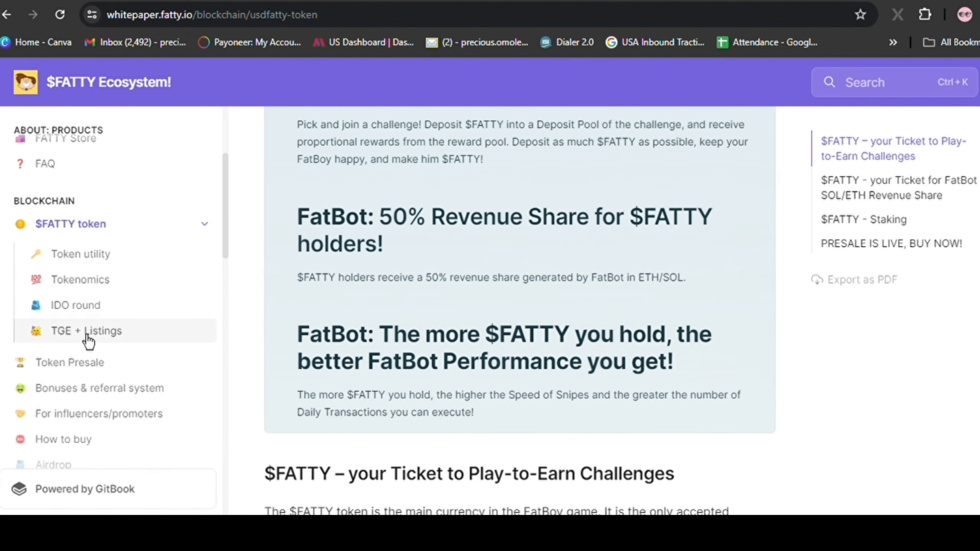
# Step: Navigate the whitepaper sidebar through TGE + Listings to the Token Presale page and read it
pyautogui.click(87, 331)
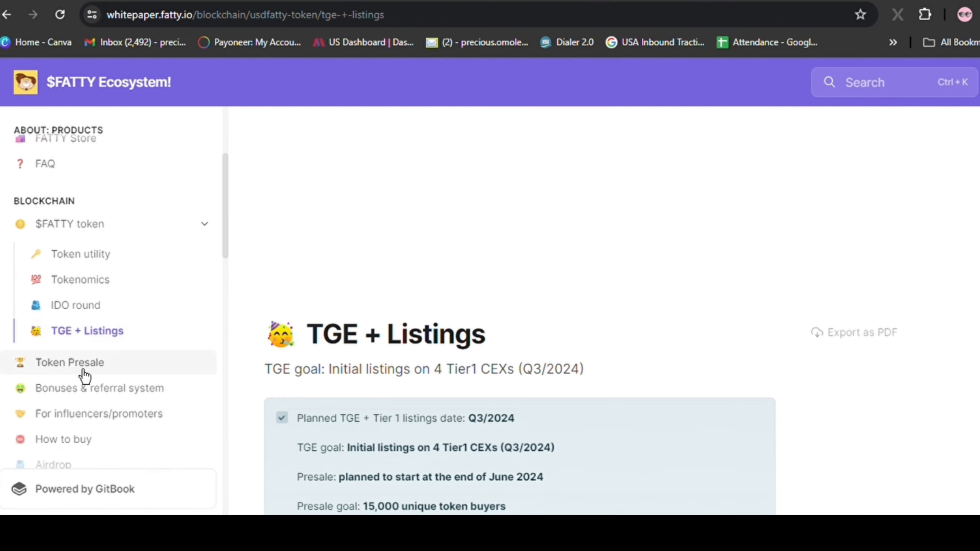
pyautogui.click(69, 363)
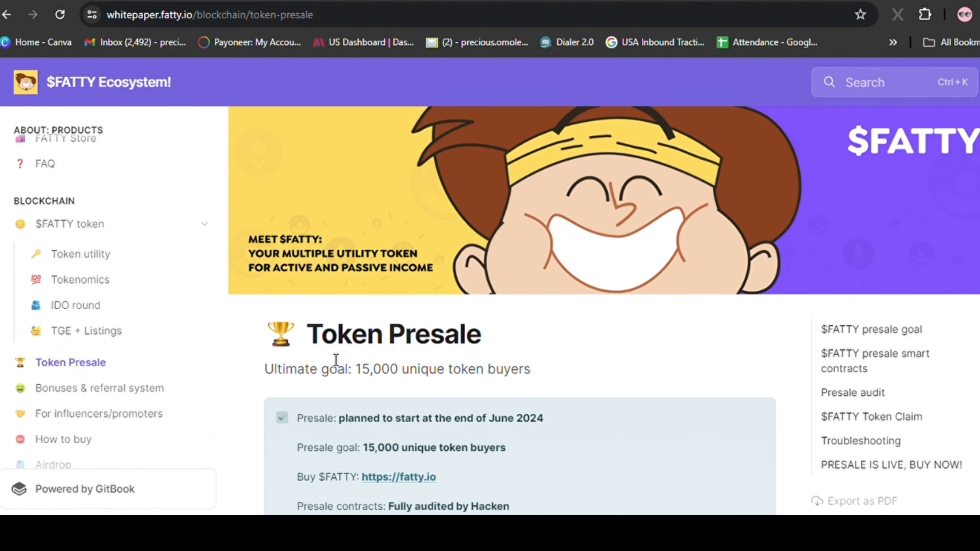
pyautogui.scroll(-3)
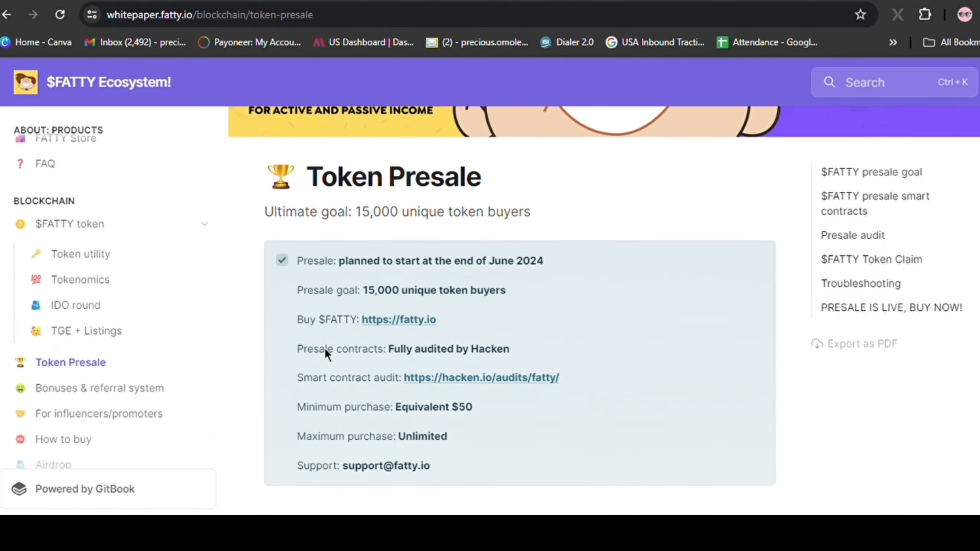
pyautogui.scroll(-3)
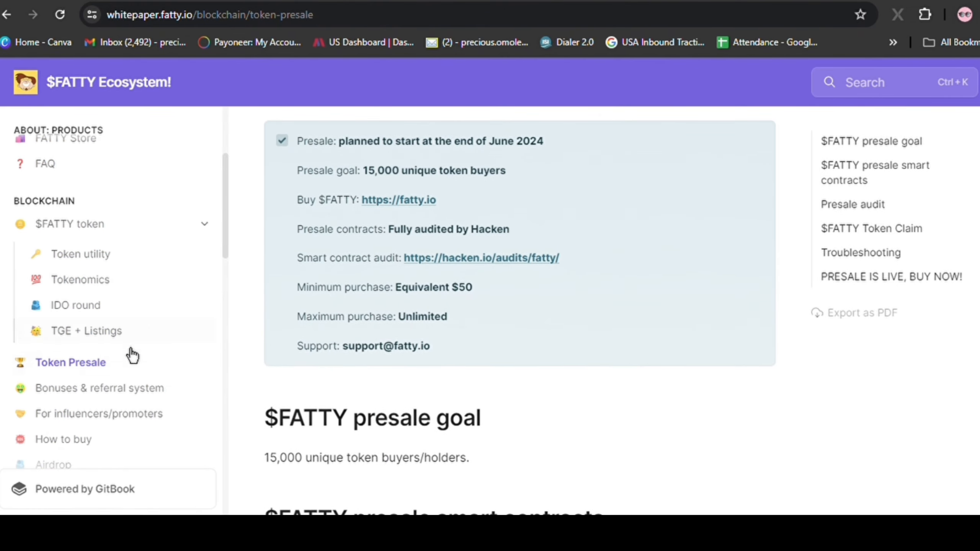
# Step: View the Bonuses & referral system page with its volume and referral bonus tiers
pyautogui.click(94, 388)
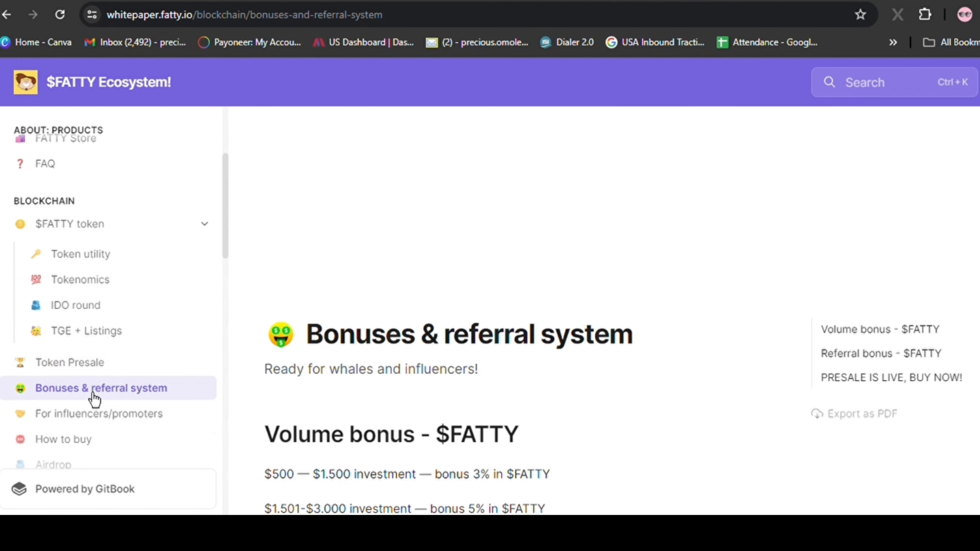
pyautogui.scroll(-3)
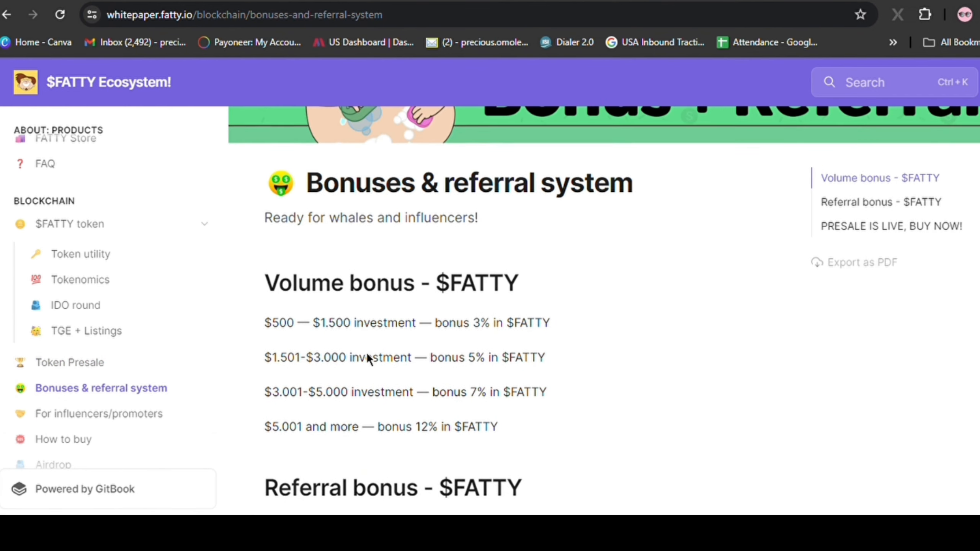
pyautogui.scroll(-3)
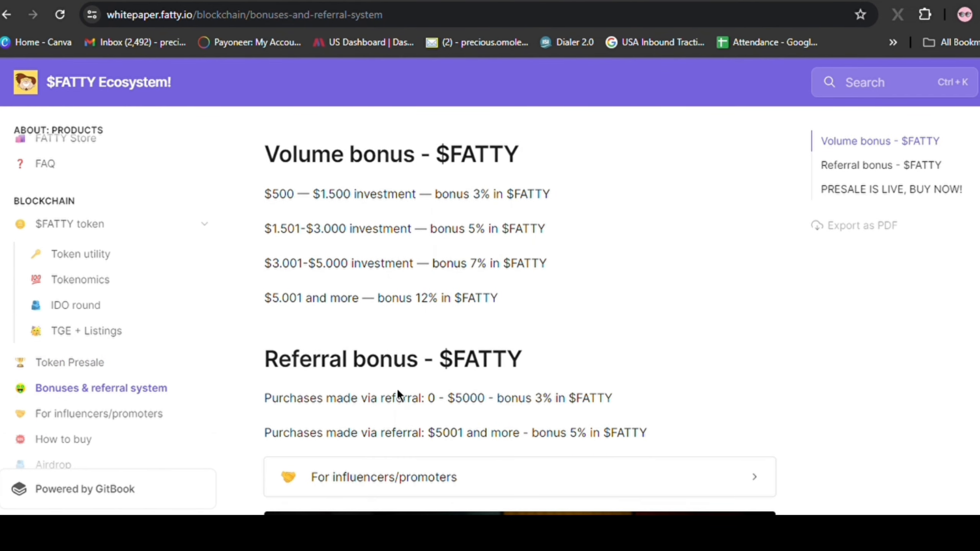